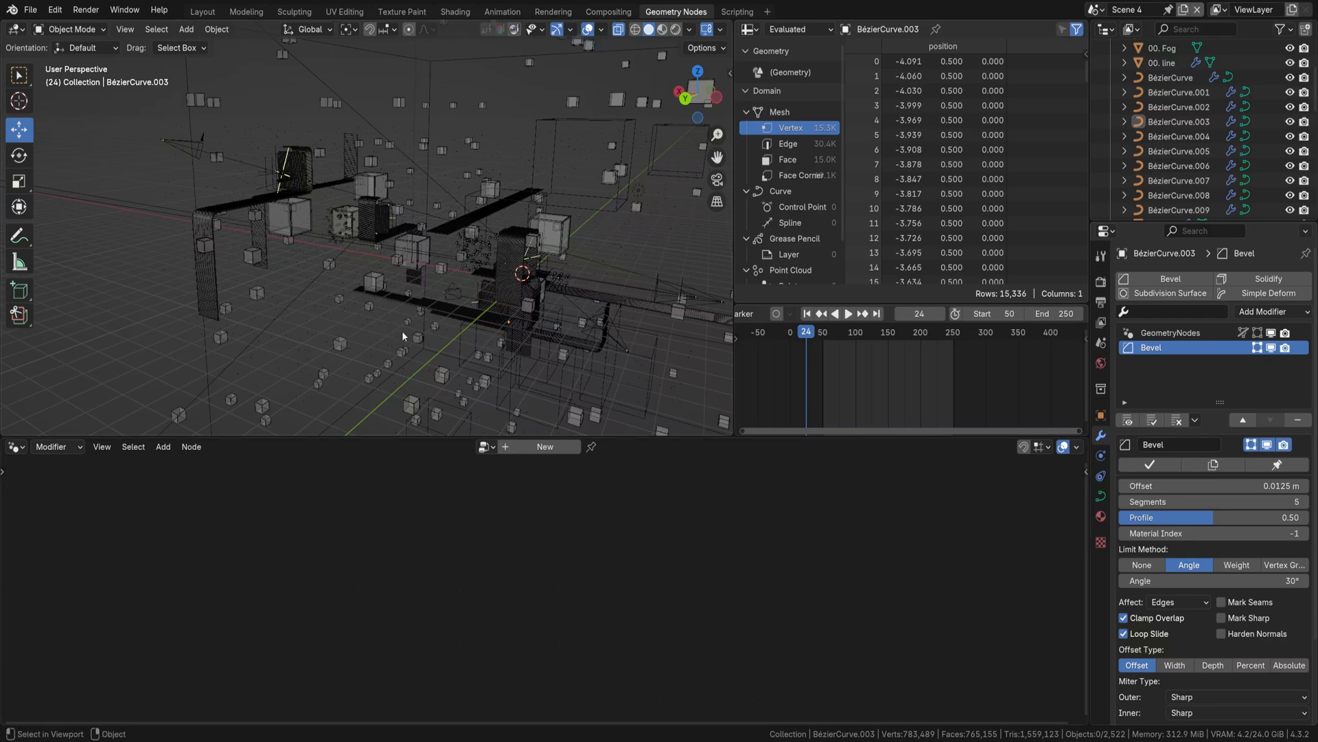
{"action": "mouse_move", "coordinate": [380, 252]}
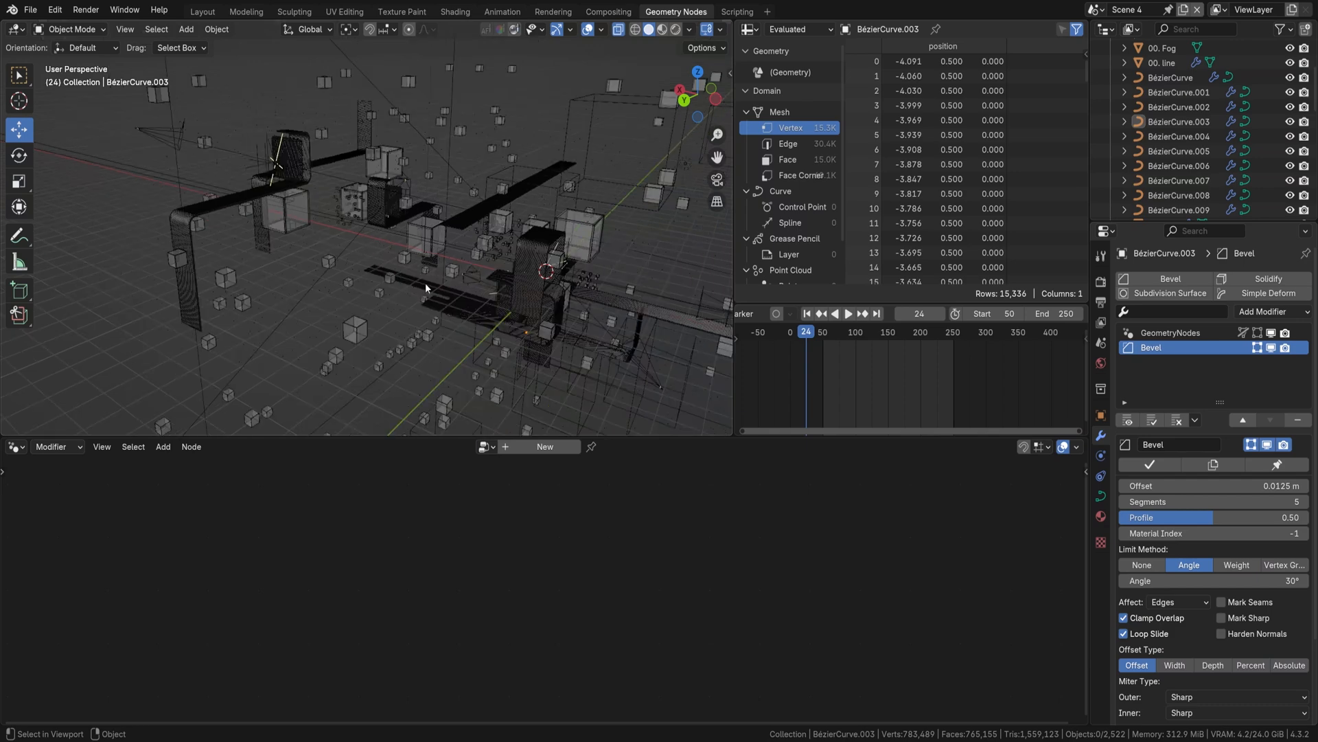
Step: Orbit the ribbon scene and isolate BézierCurve.002 in local view with its curve-to-geometry nodes
{"action": "left_click_drag", "start_coordinate": [424, 286], "coordinate": [343, 301]}
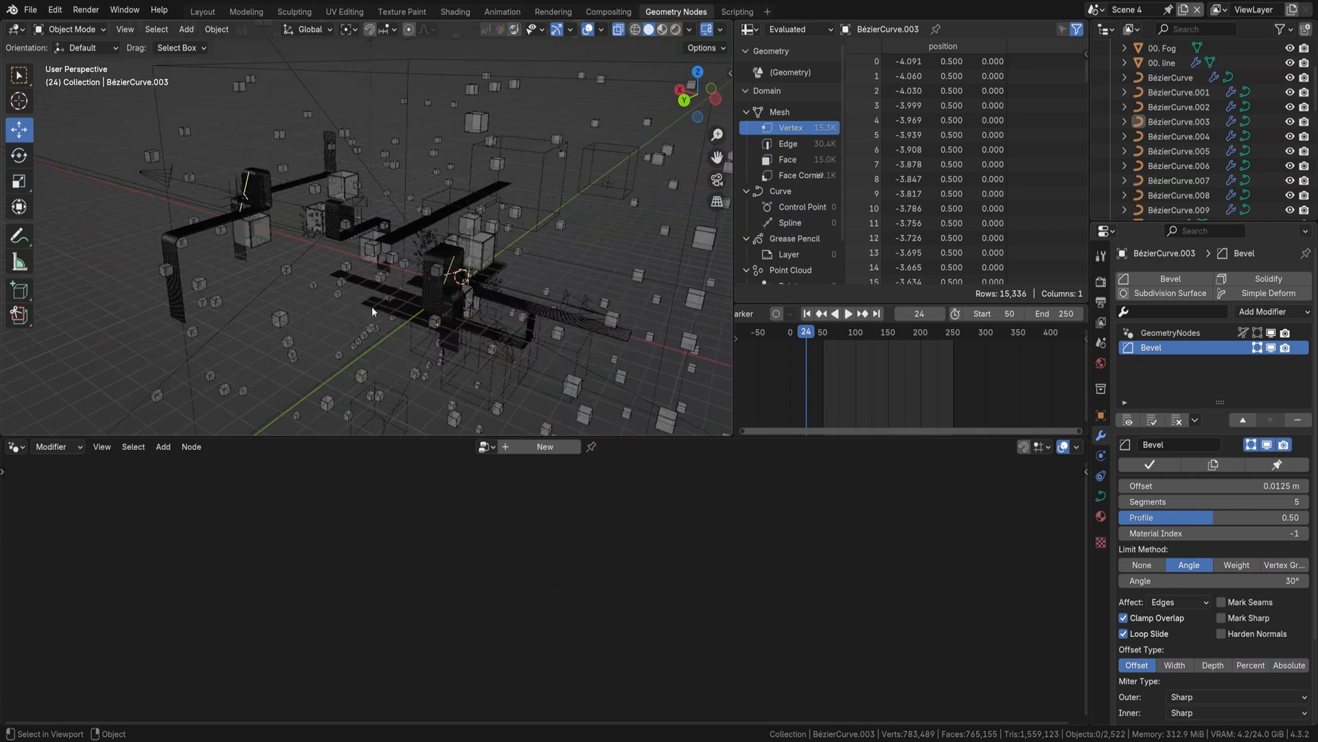
{"action": "left_click_drag", "start_coordinate": [372, 311], "coordinate": [316, 333]}
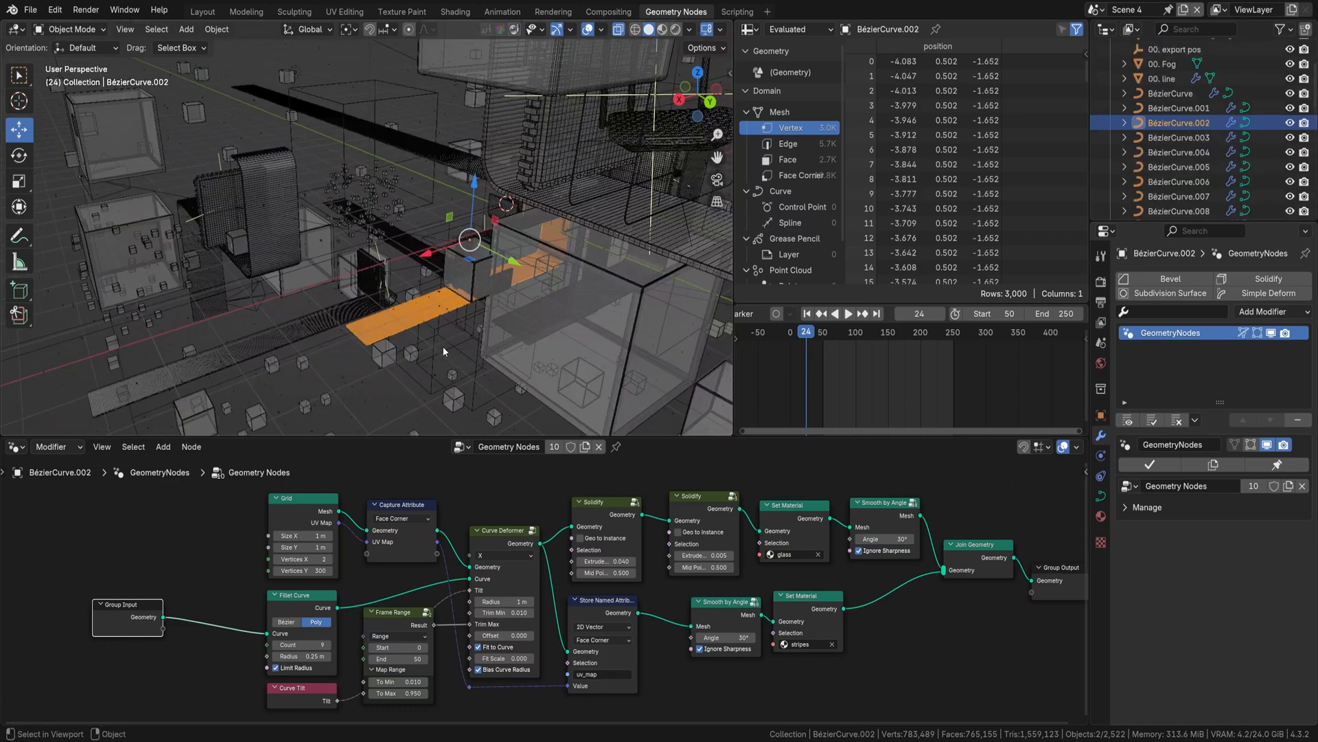
{"action": "key", "text": "/"}
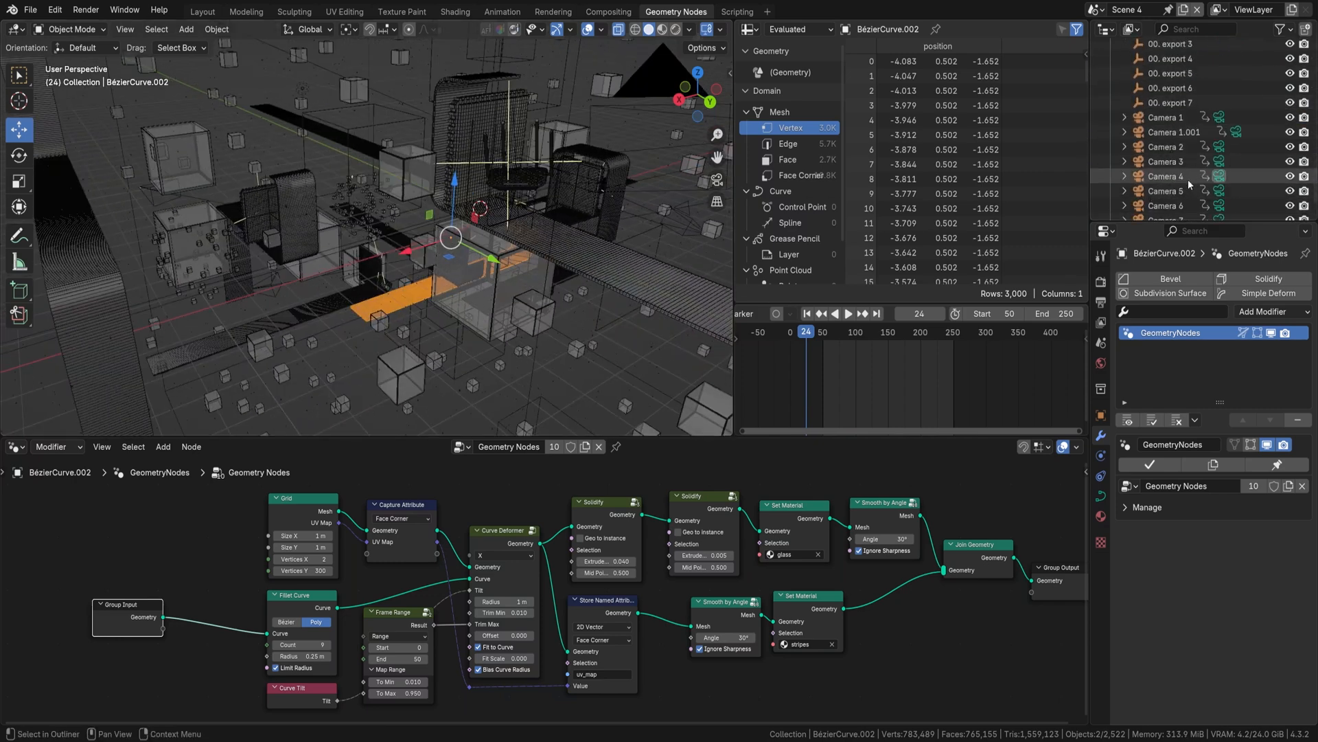
{"action": "left_click", "coordinate": [1093, 9]}
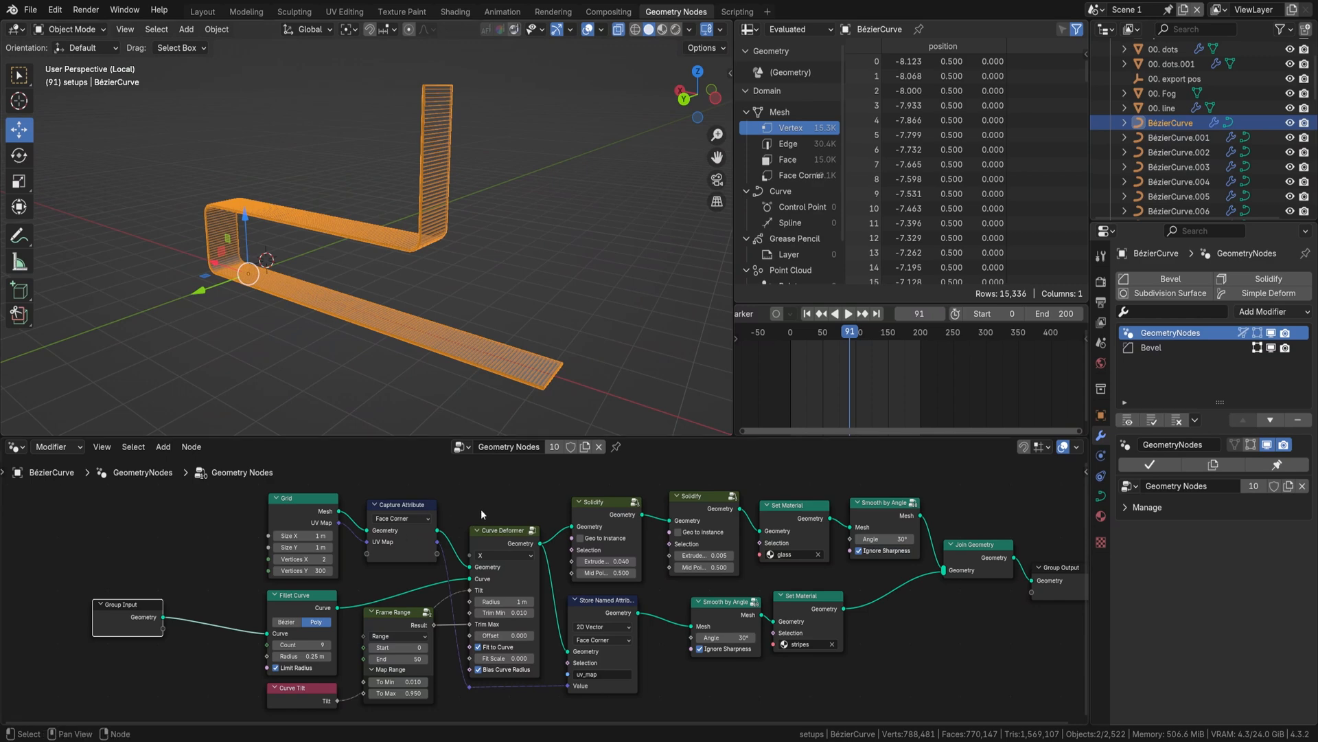
{"action": "mouse_move", "coordinate": [408, 319]}
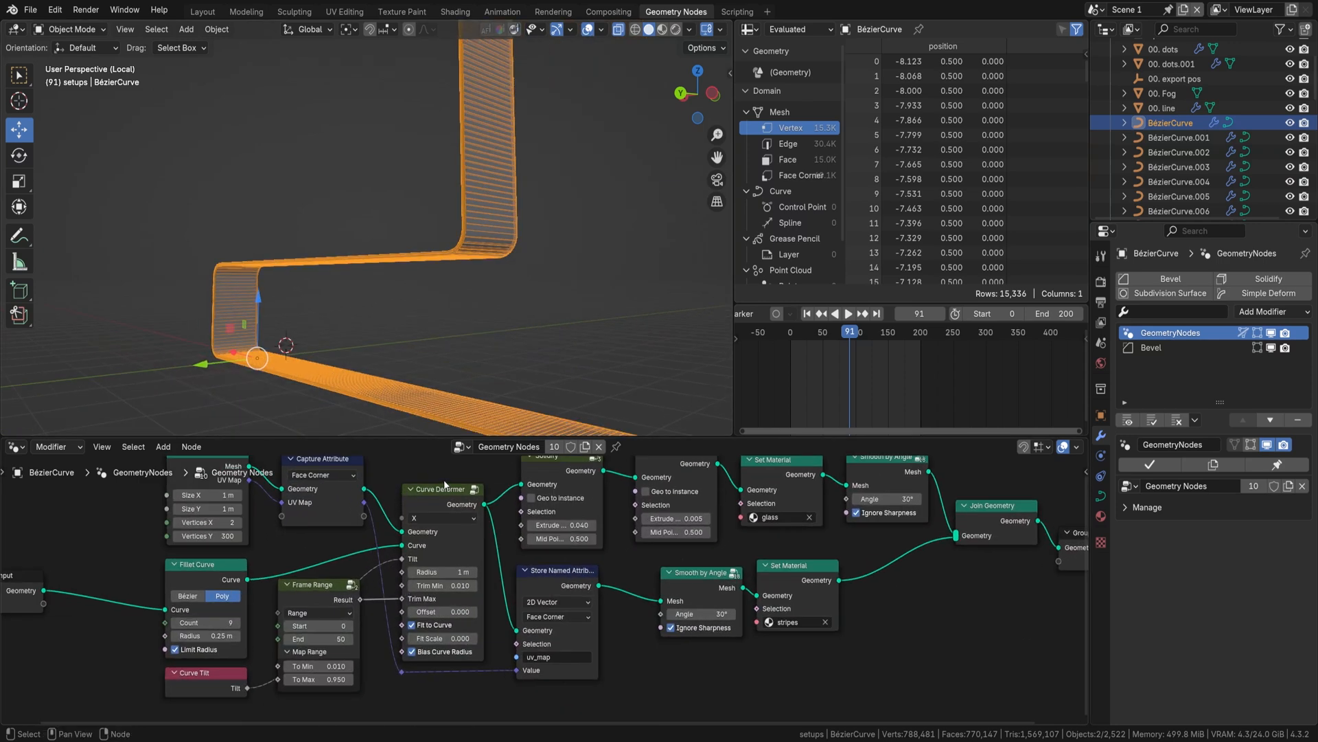
{"action": "mouse_move", "coordinate": [458, 507]}
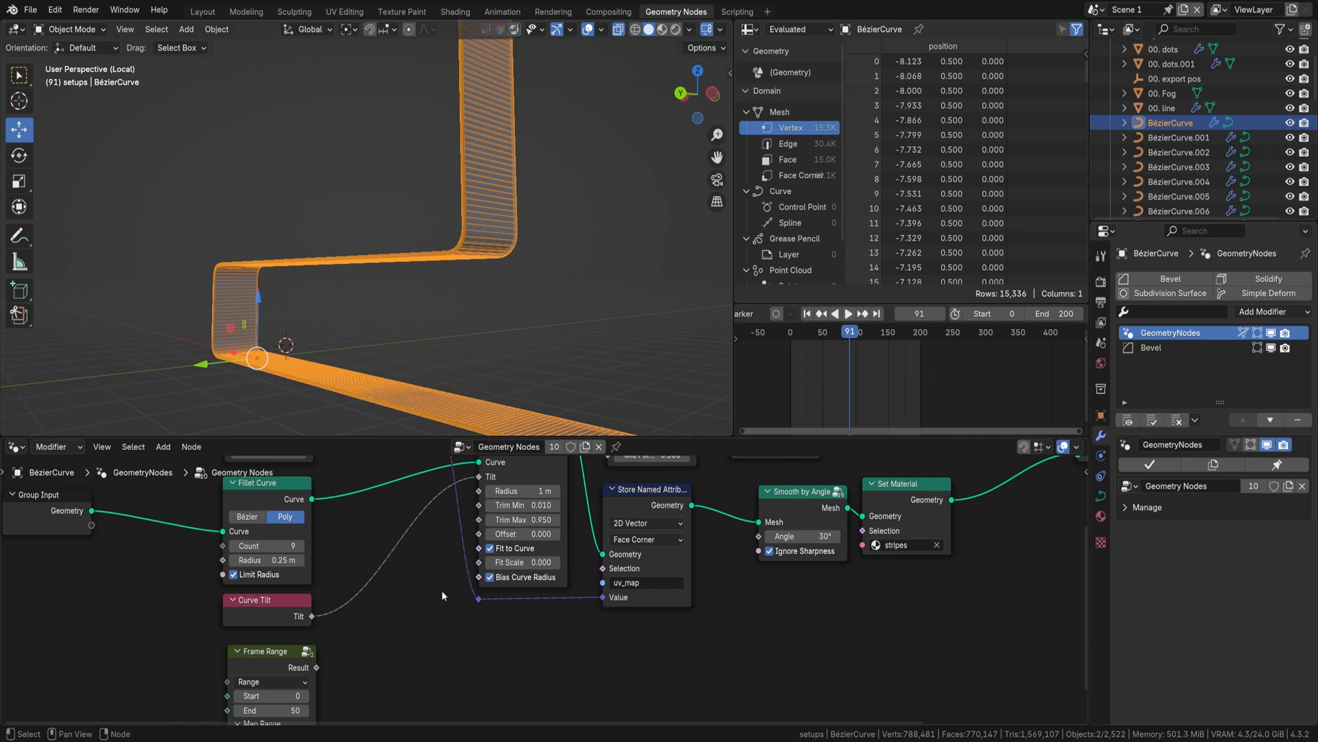
Step: Disconnect the Curve Deformer's Frame Range input and set Trim Min 0 and Trim Max 1
{"action": "left_click", "coordinate": [521, 505]}
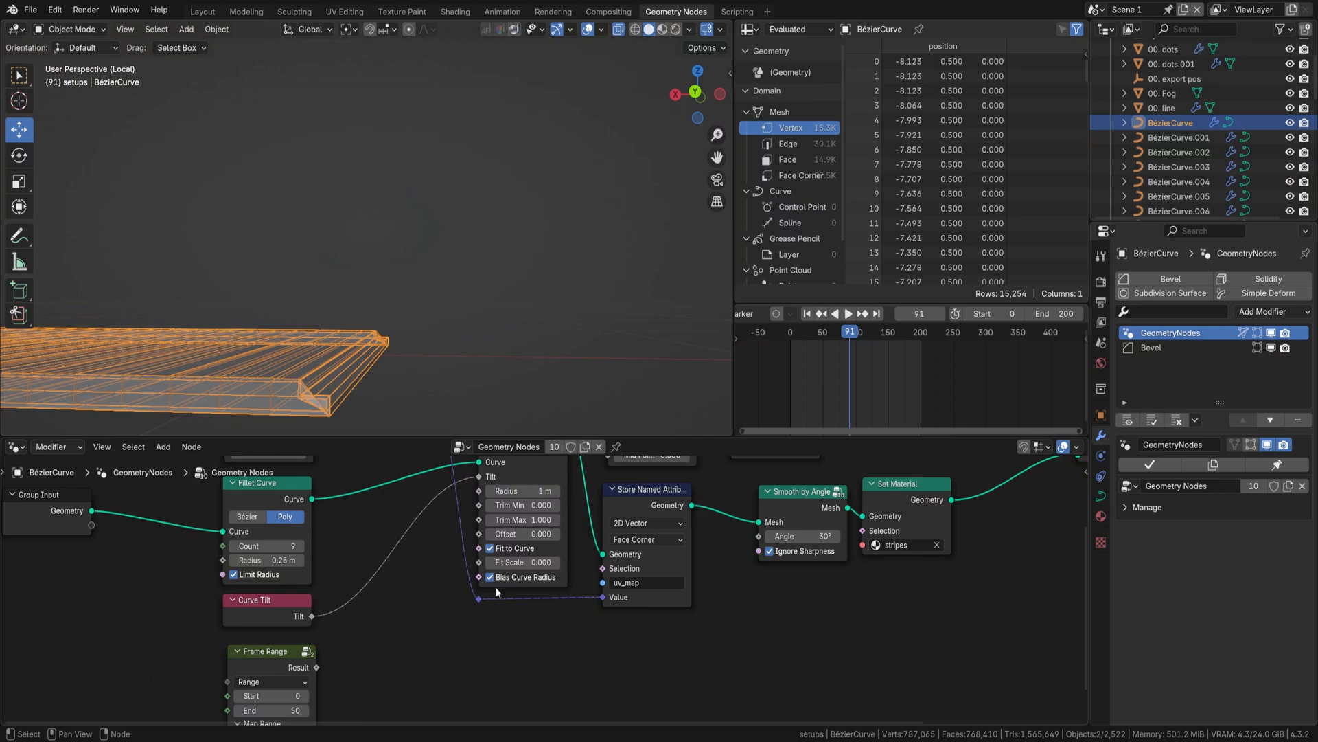
{"action": "left_click", "coordinate": [510, 505]}
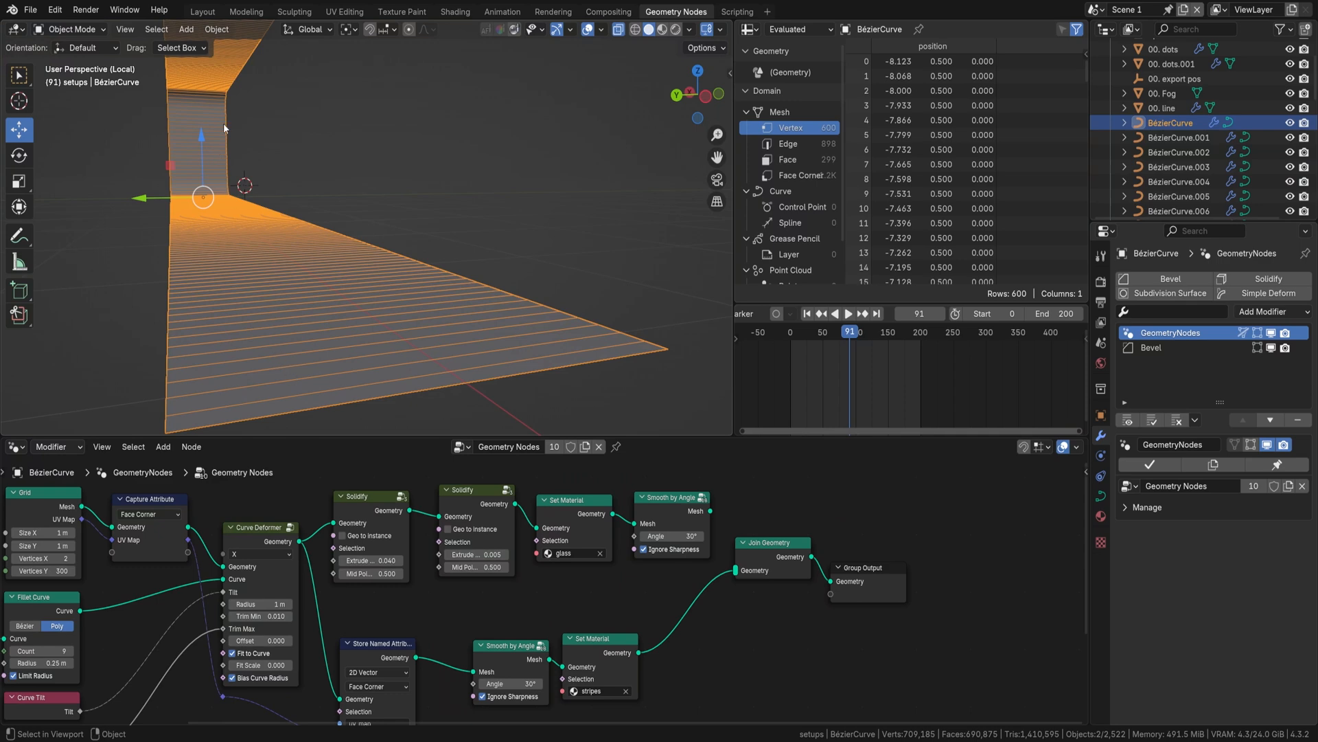
{"action": "mouse_move", "coordinate": [382, 453]}
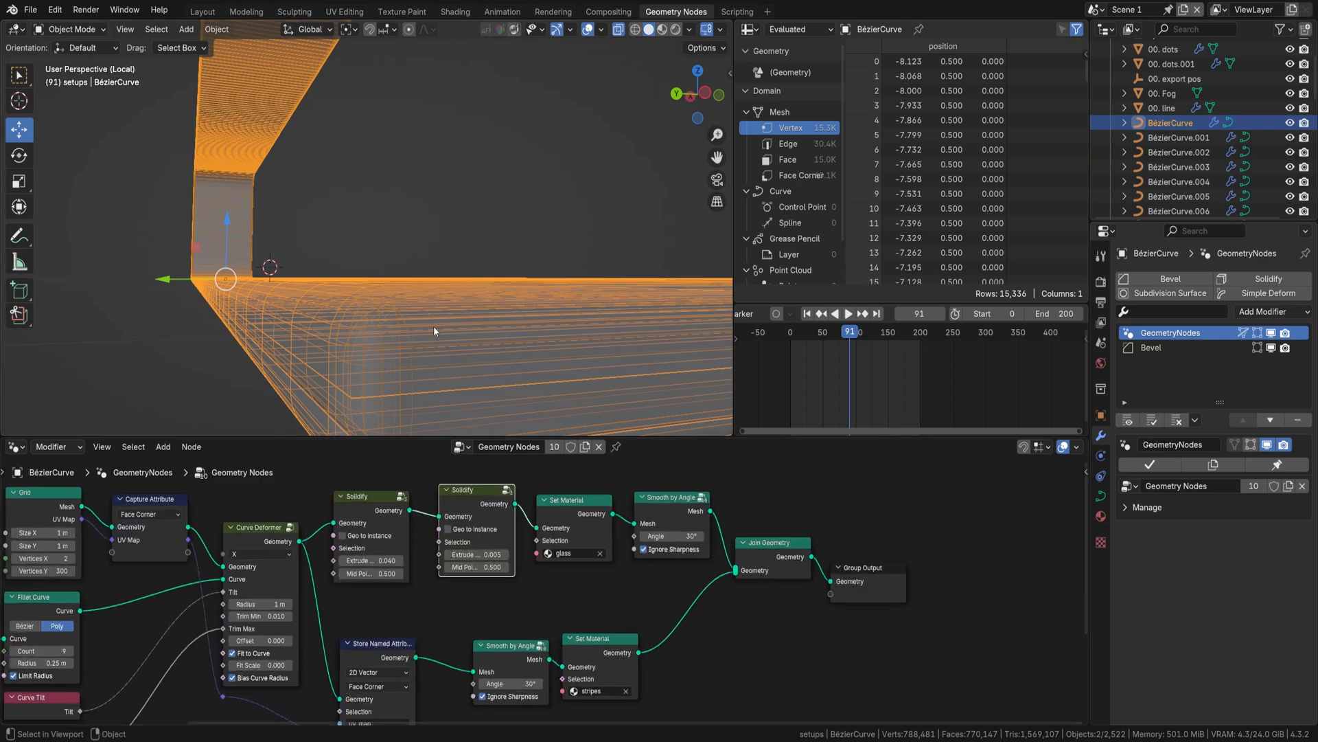
{"action": "mouse_move", "coordinate": [418, 371]}
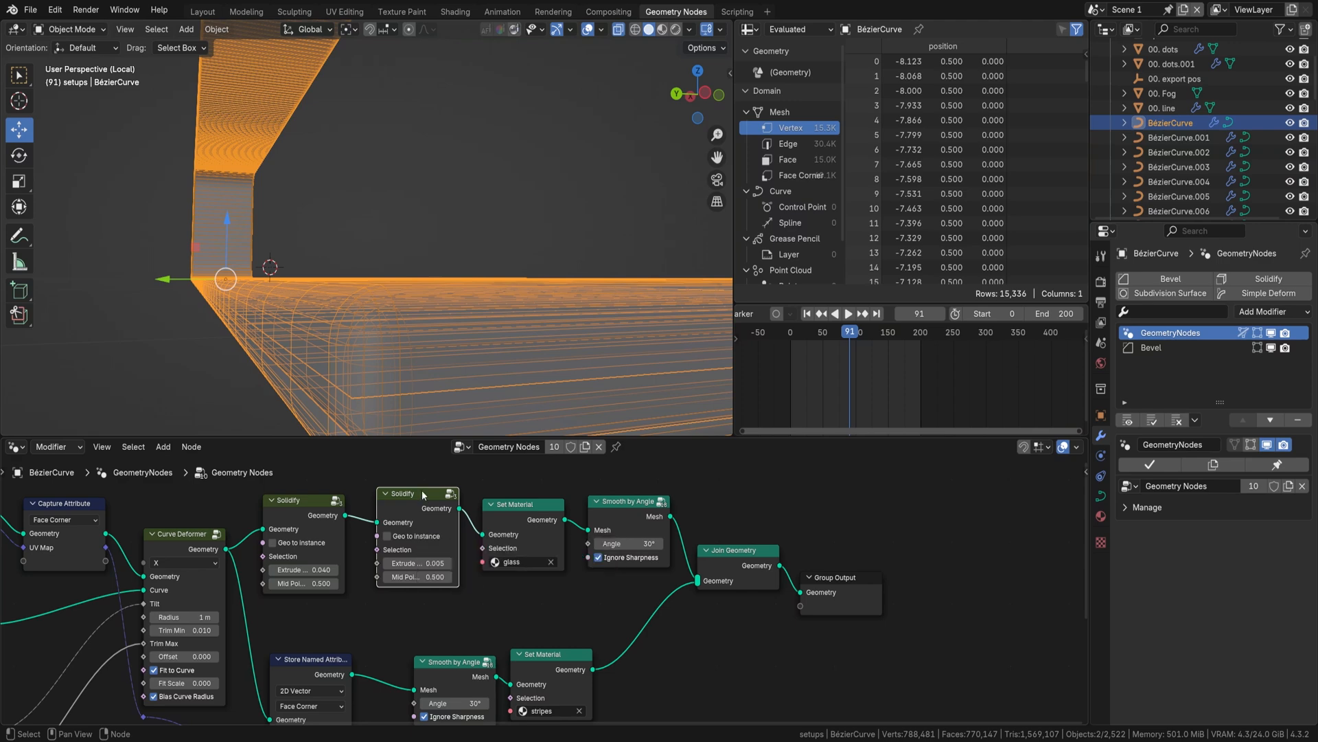
{"action": "mouse_move", "coordinate": [372, 517]}
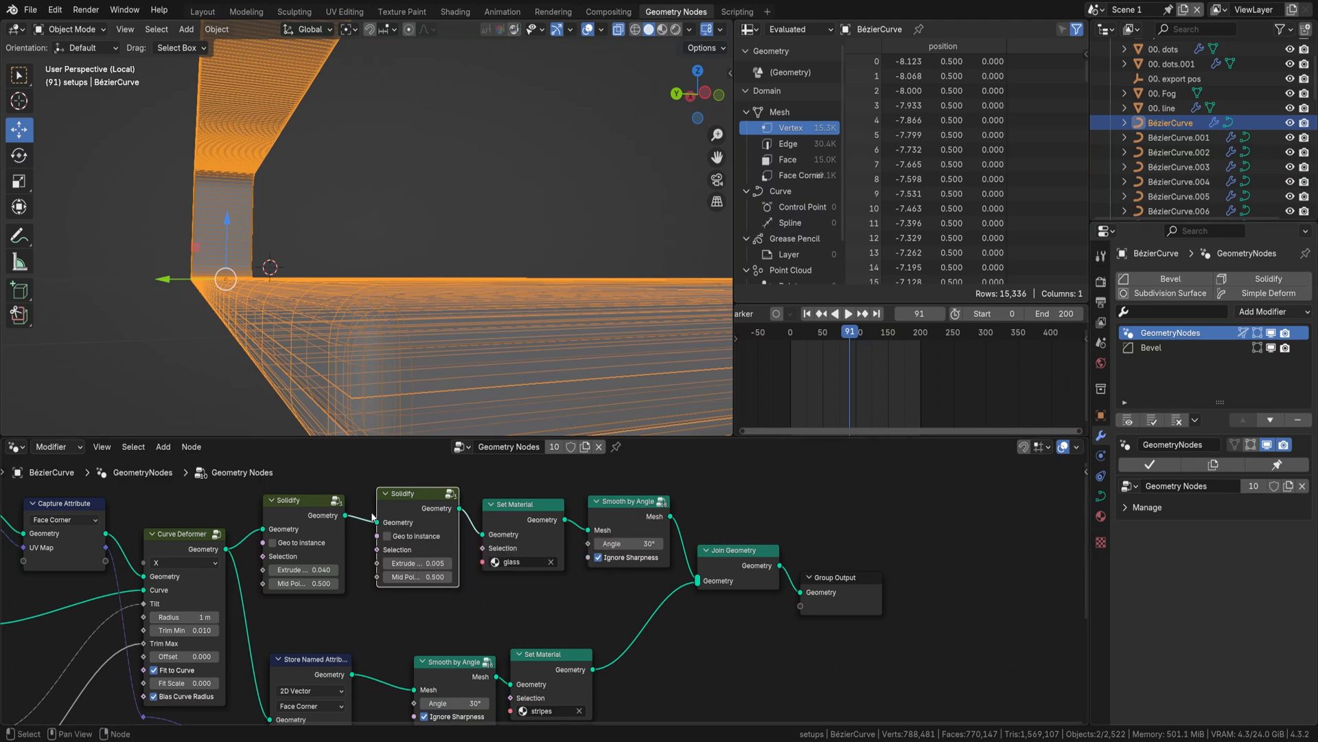
{"action": "mouse_move", "coordinate": [388, 377]}
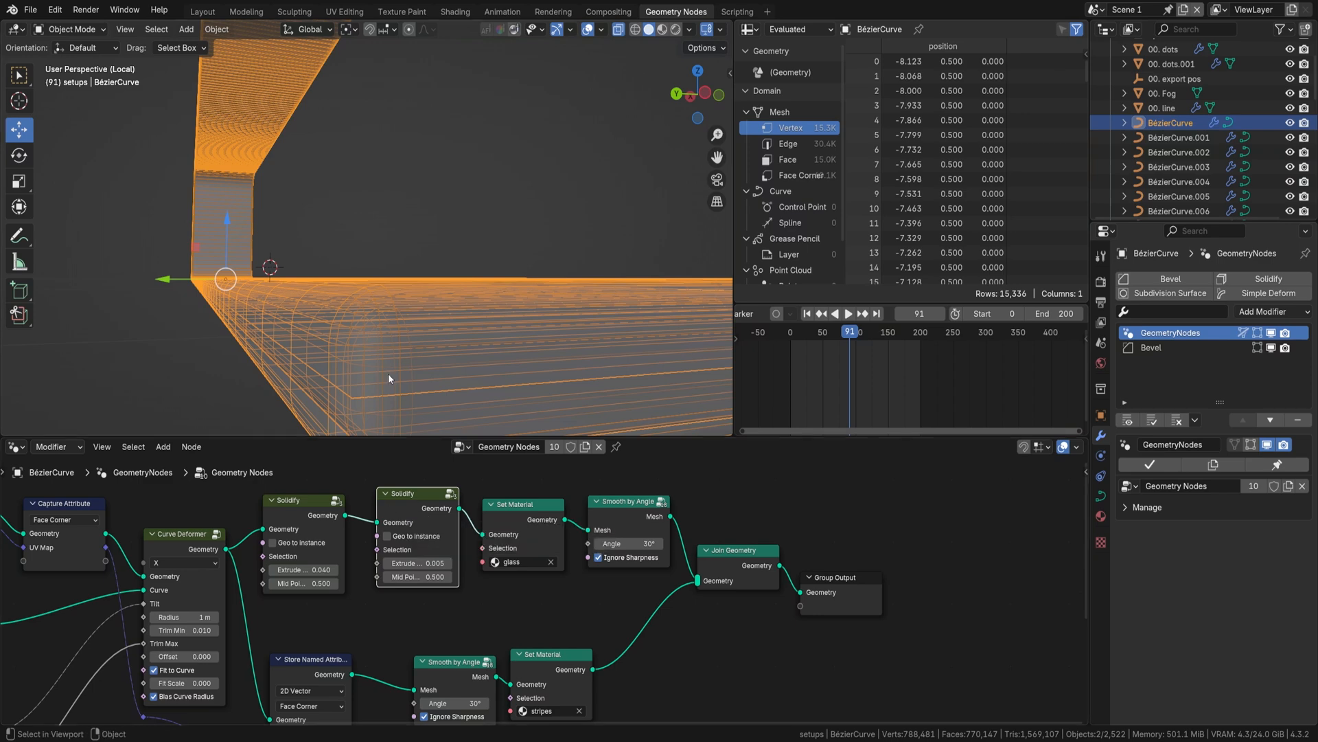
{"action": "mouse_move", "coordinate": [383, 364]}
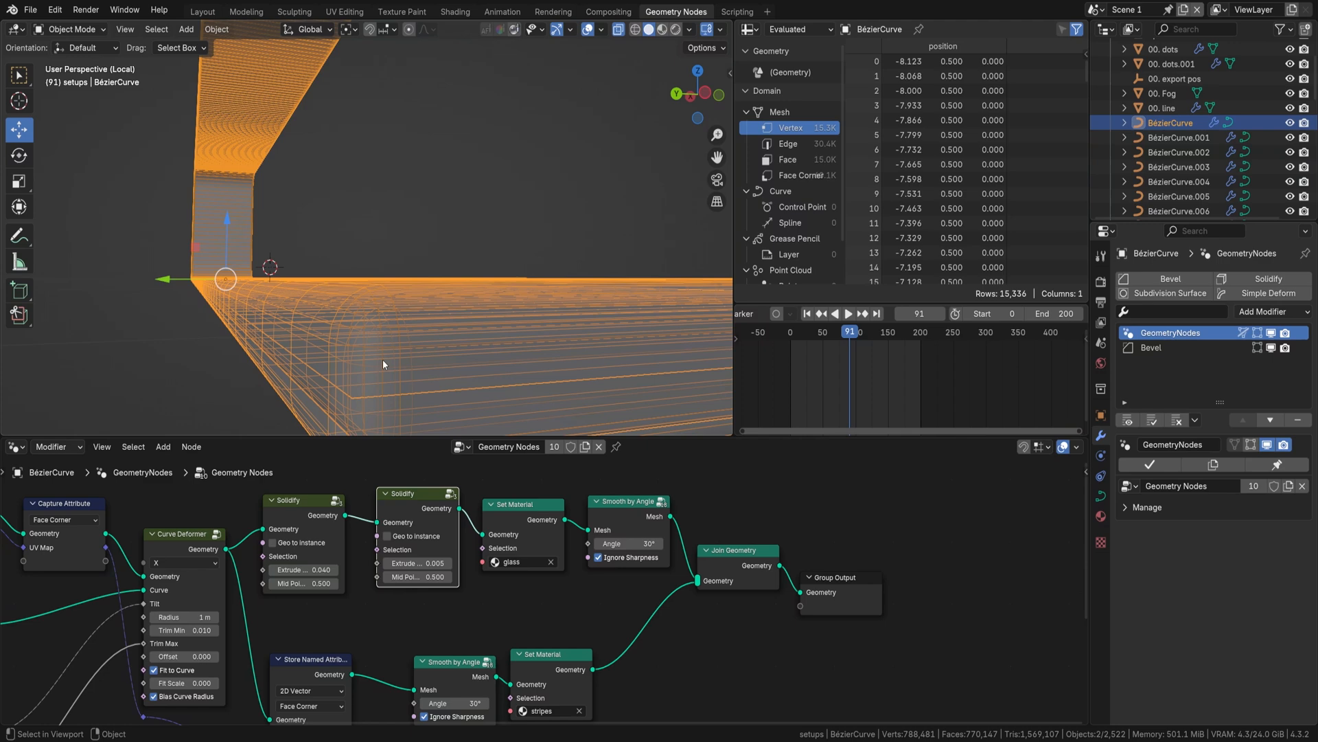
{"action": "mouse_move", "coordinate": [401, 396]}
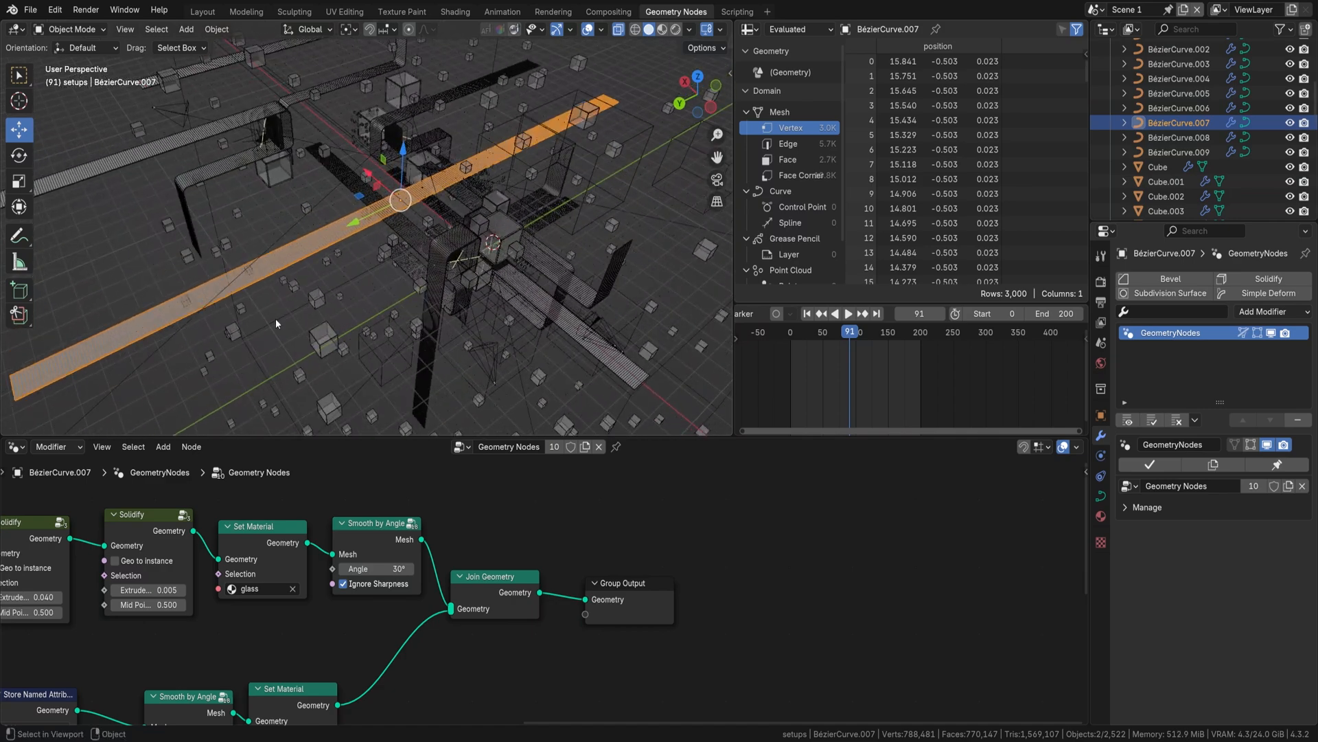
{"action": "key", "text": "Tab"}
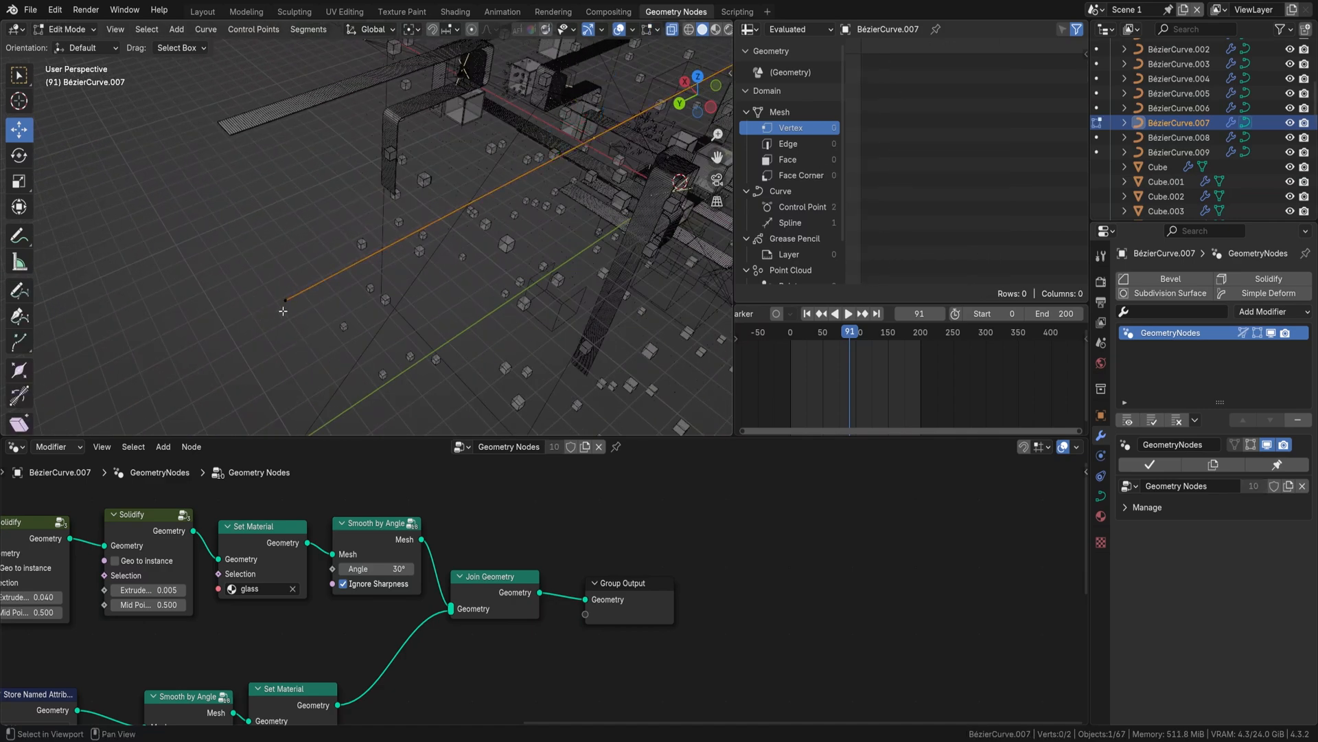
{"action": "key", "text": "Tab"}
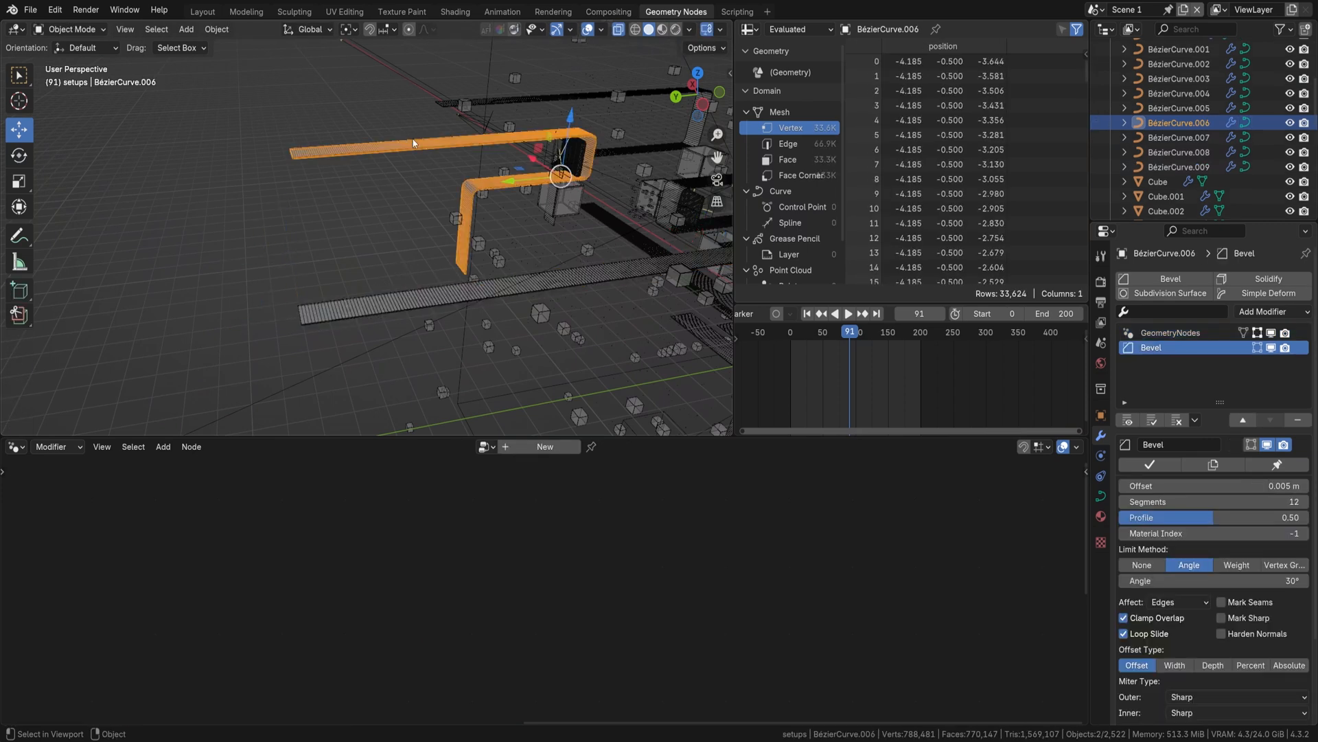
Step: Toggle Edit Mode and view the Bevel modifier with 0.01 m offset and 5 segments
{"action": "key", "text": "Tab"}
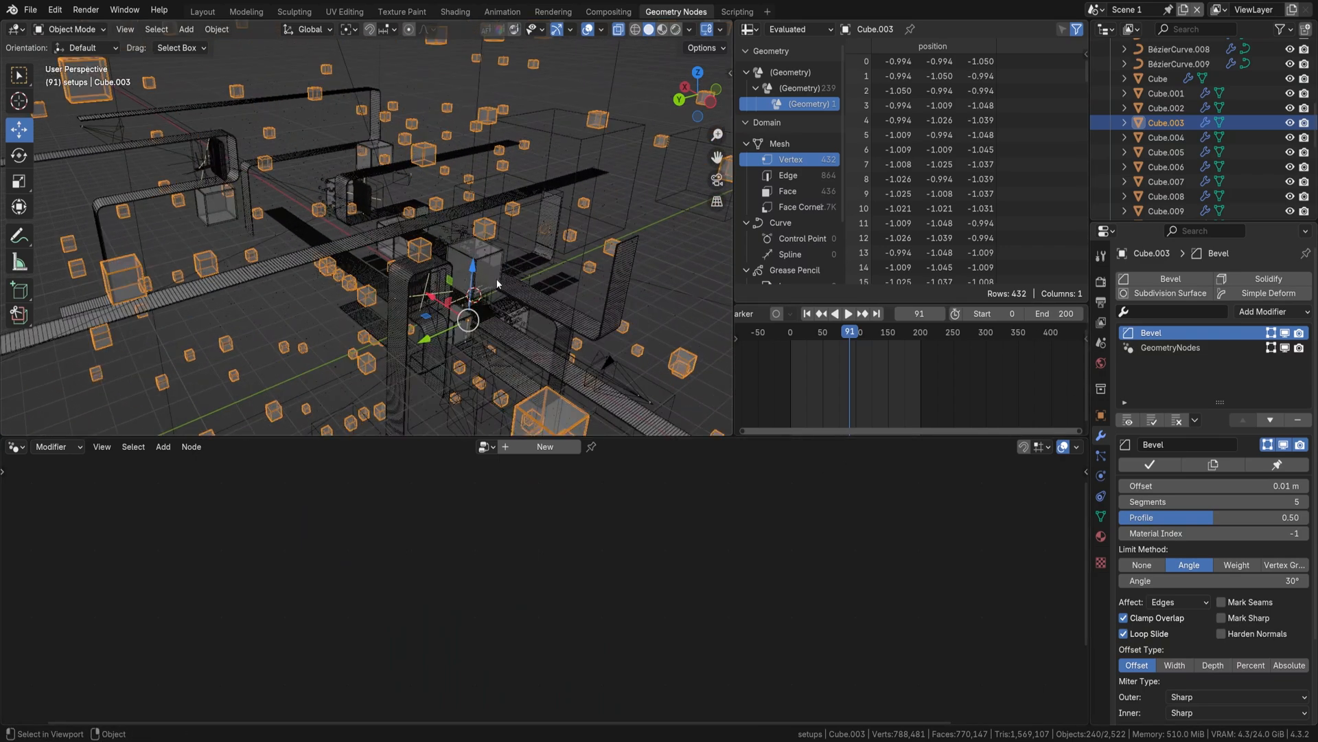
Step: Toggle Edit Mode and review Cube.003's grid cloner nodes (delete probability 0.868, seed 54)
{"action": "key", "text": "Tab"}
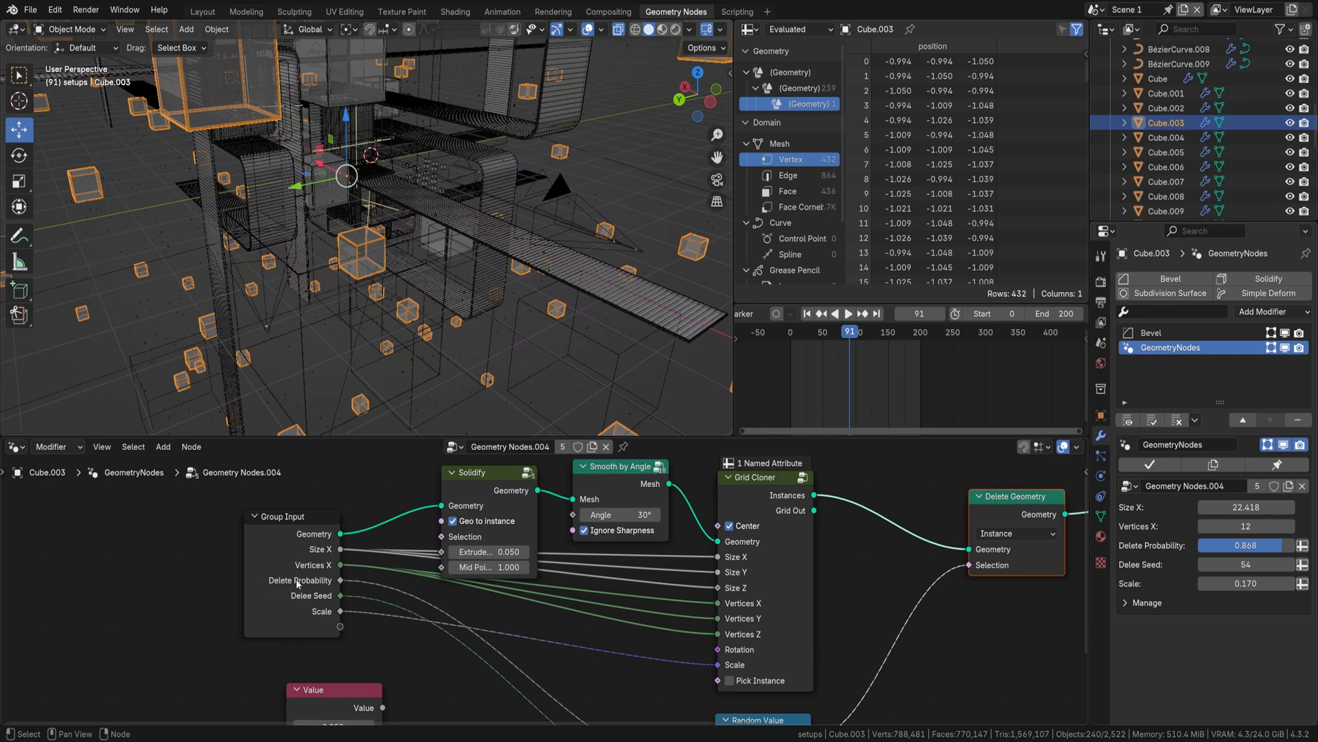
{"action": "mouse_move", "coordinate": [295, 582]}
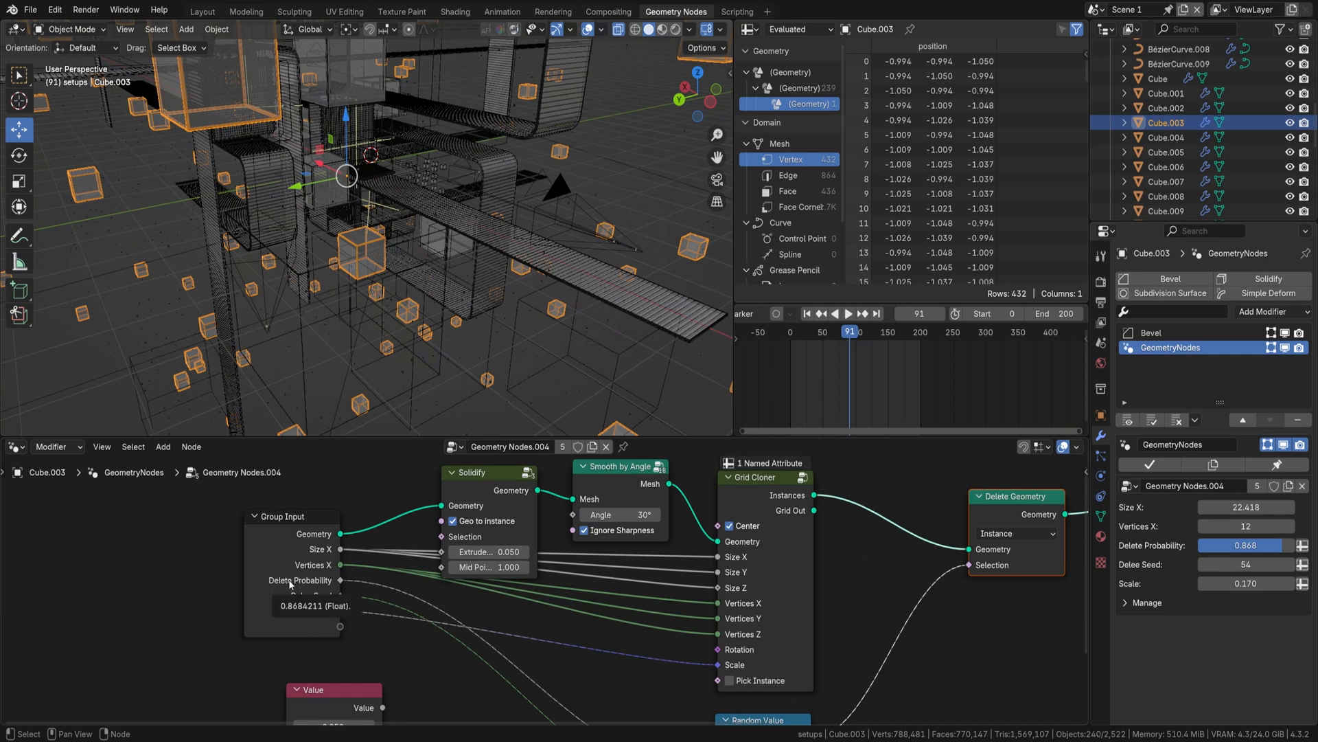
{"action": "mouse_move", "coordinate": [678, 511]}
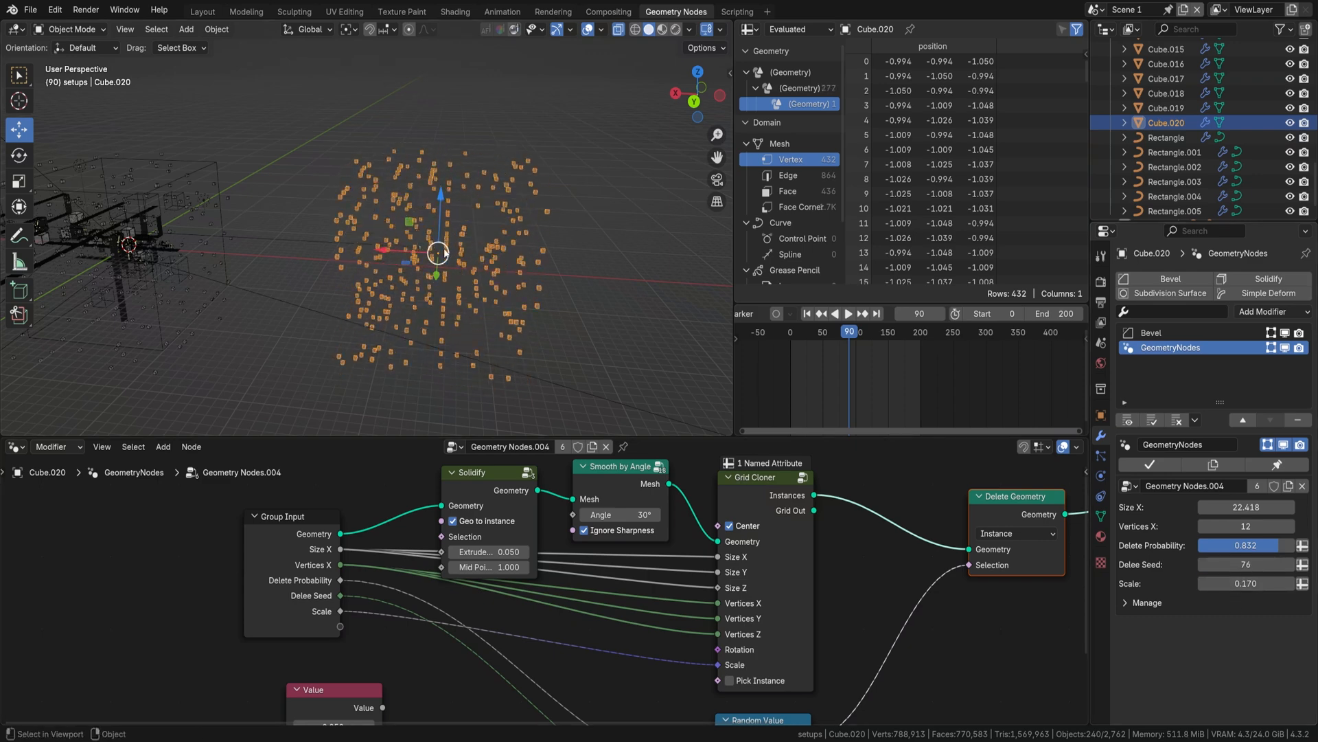
{"action": "mouse_move", "coordinate": [423, 278]}
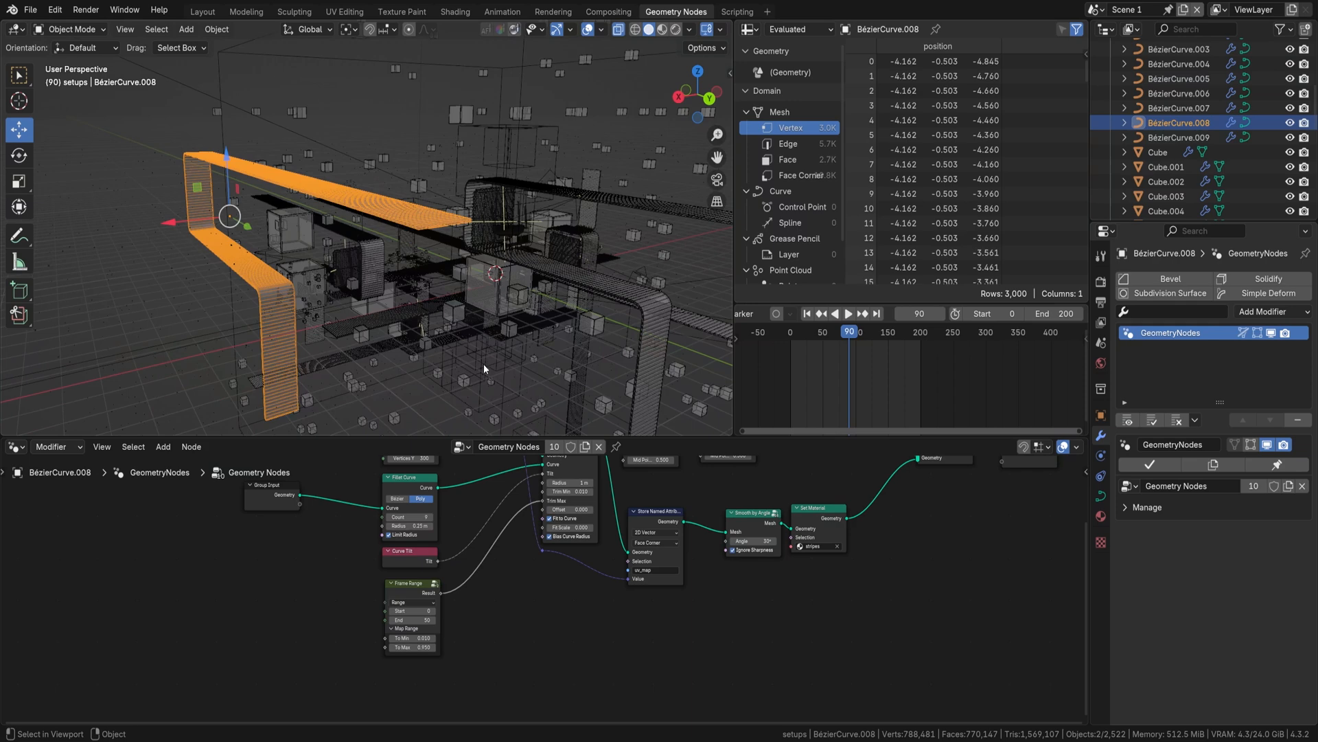
Step: Select glass cube Cube.013 to show its Solidify modifier (0.095 m thickness, offset −1, rim fill)
{"action": "left_click", "coordinate": [1165, 123]}
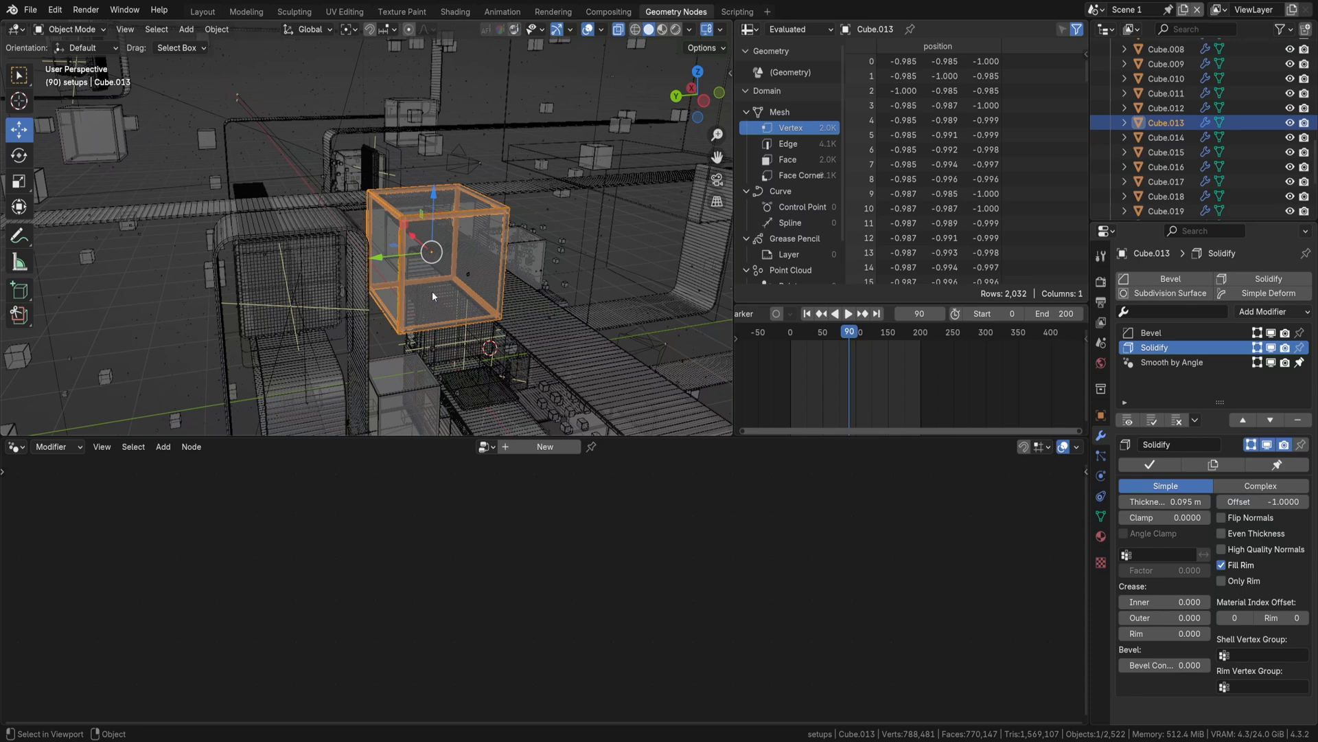
{"action": "mouse_move", "coordinate": [540, 199]}
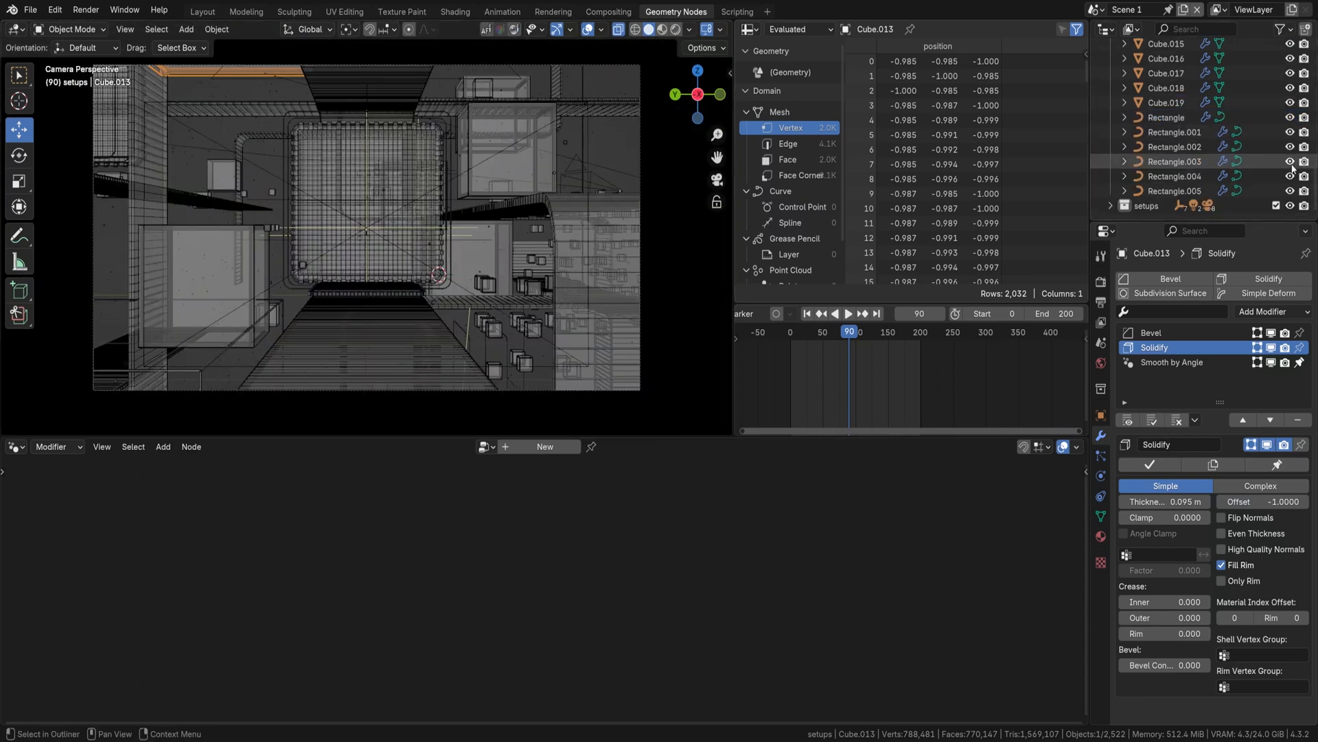
Step: Expand the setups collection and switch to Scene 2
{"action": "left_click", "coordinate": [1112, 206]}
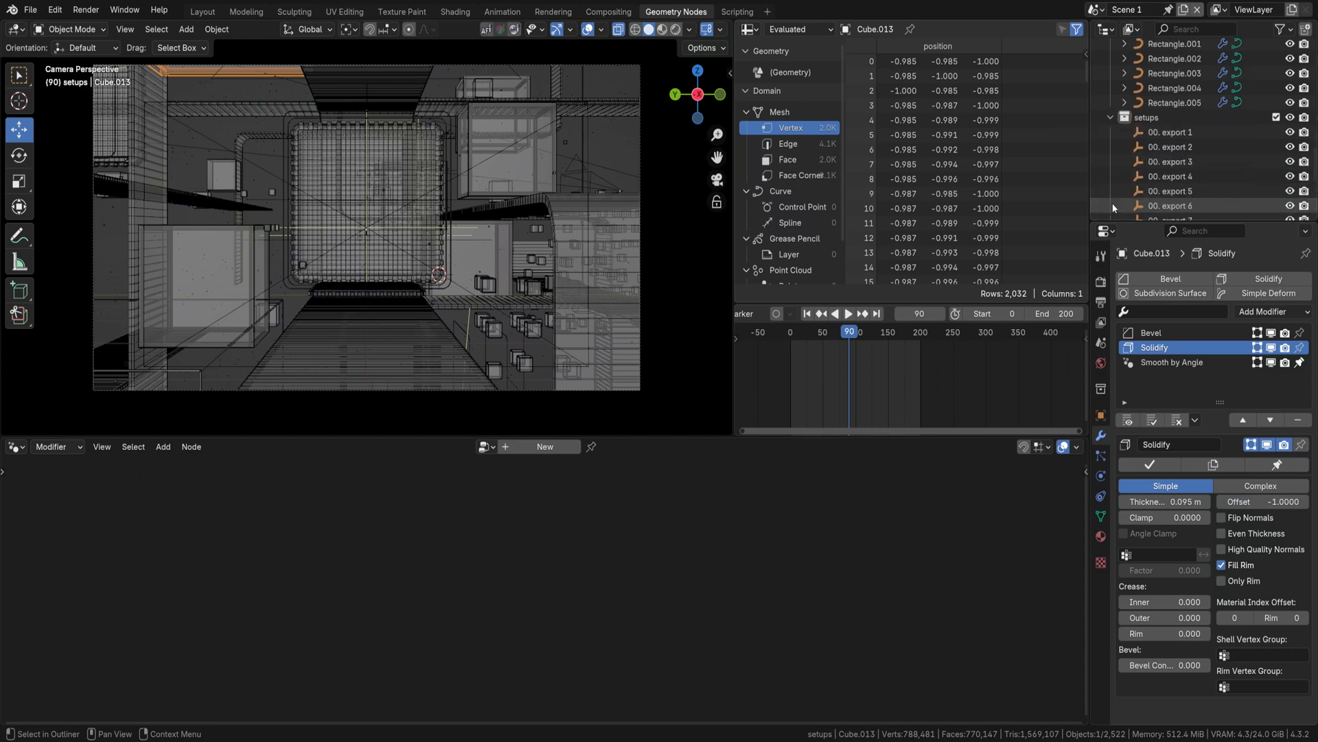
{"action": "left_click", "coordinate": [1094, 9]}
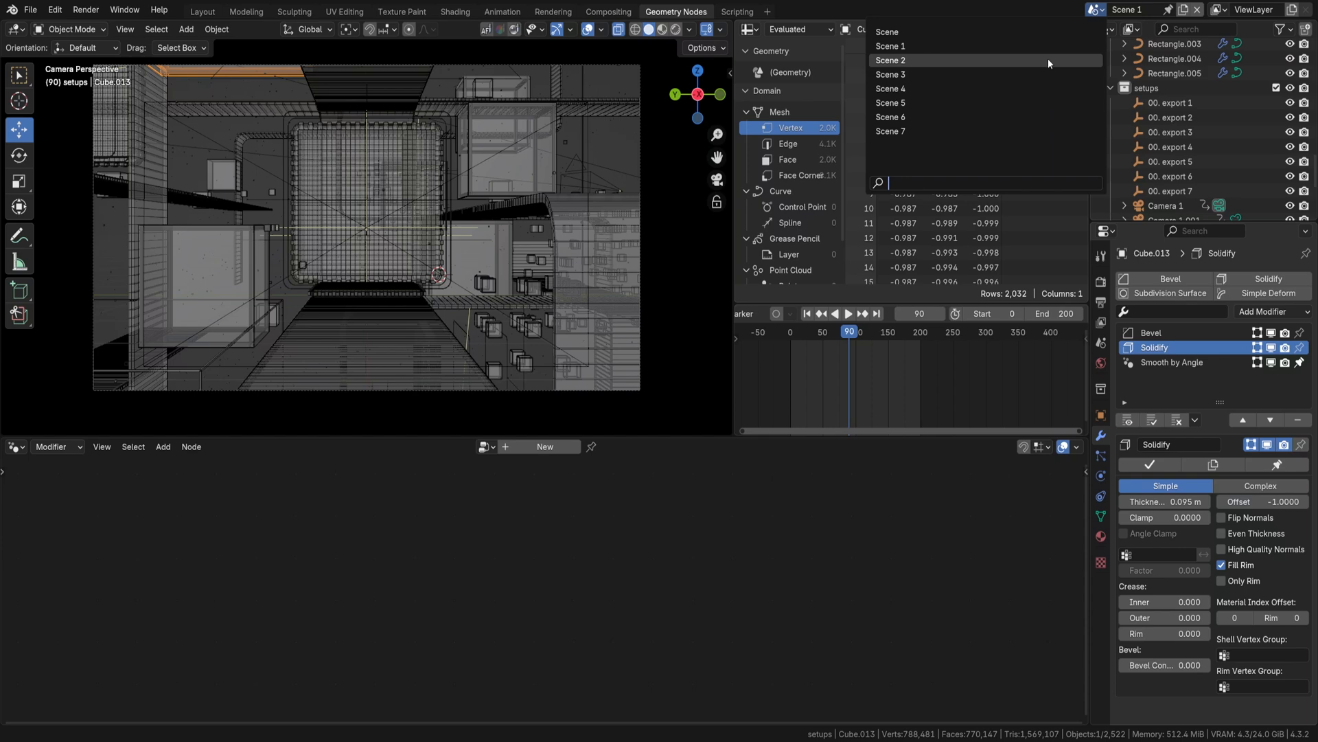
{"action": "left_click", "coordinate": [891, 60]}
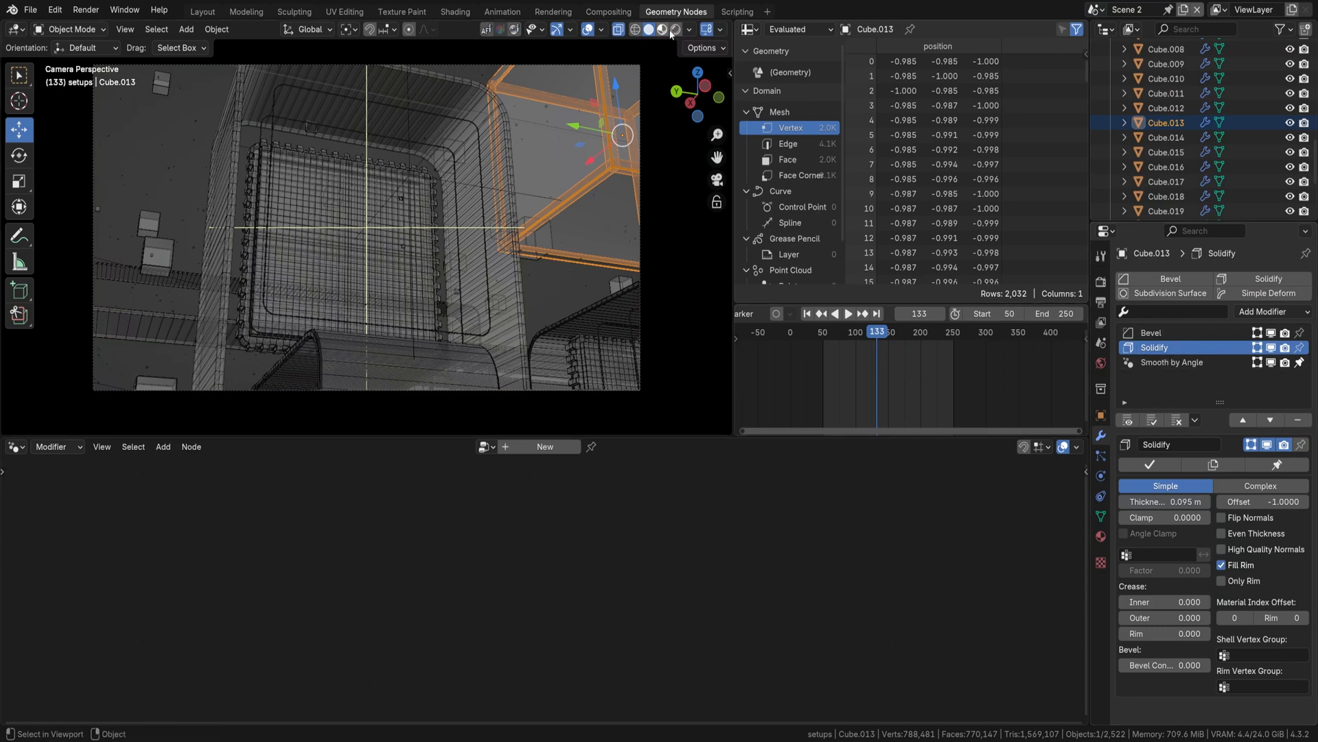
Step: Preview Scene 2 in Rendered shading, then return the viewport to Solid shading
{"action": "left_click", "coordinate": [674, 30]}
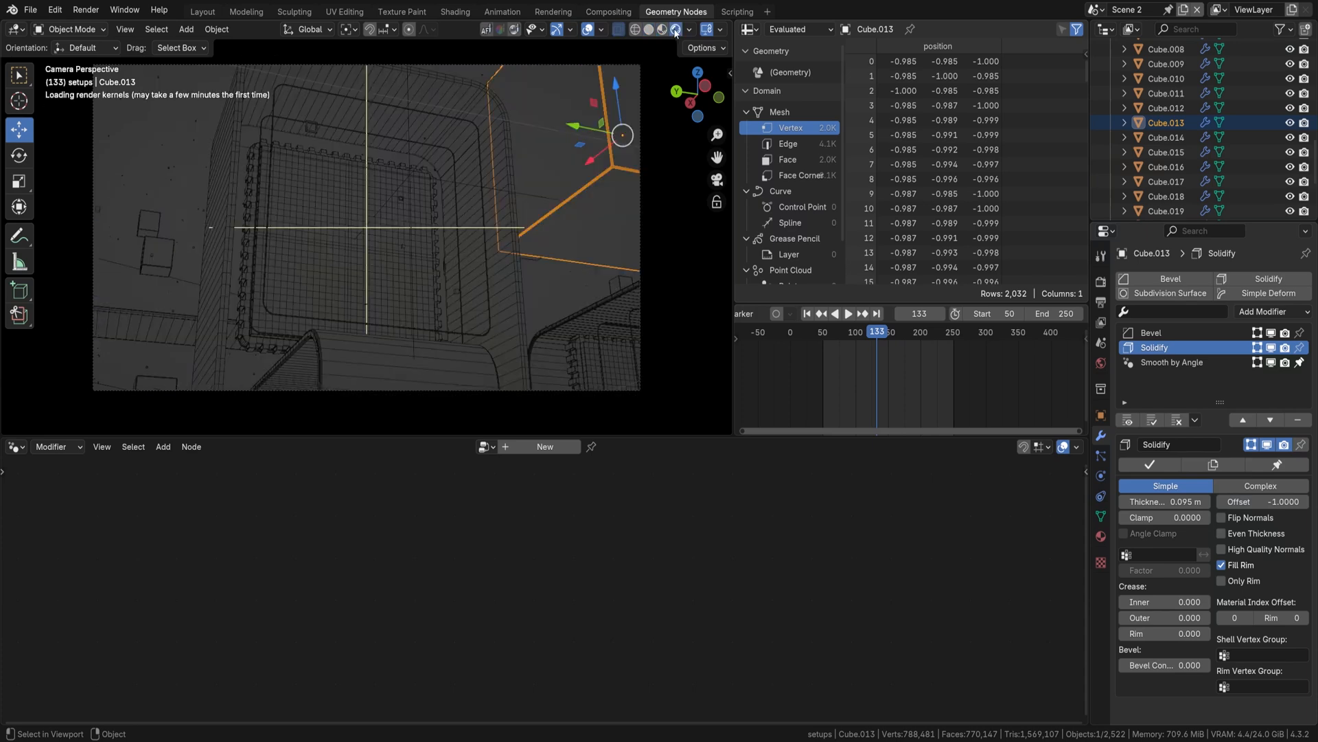
{"action": "left_click", "coordinate": [674, 29]}
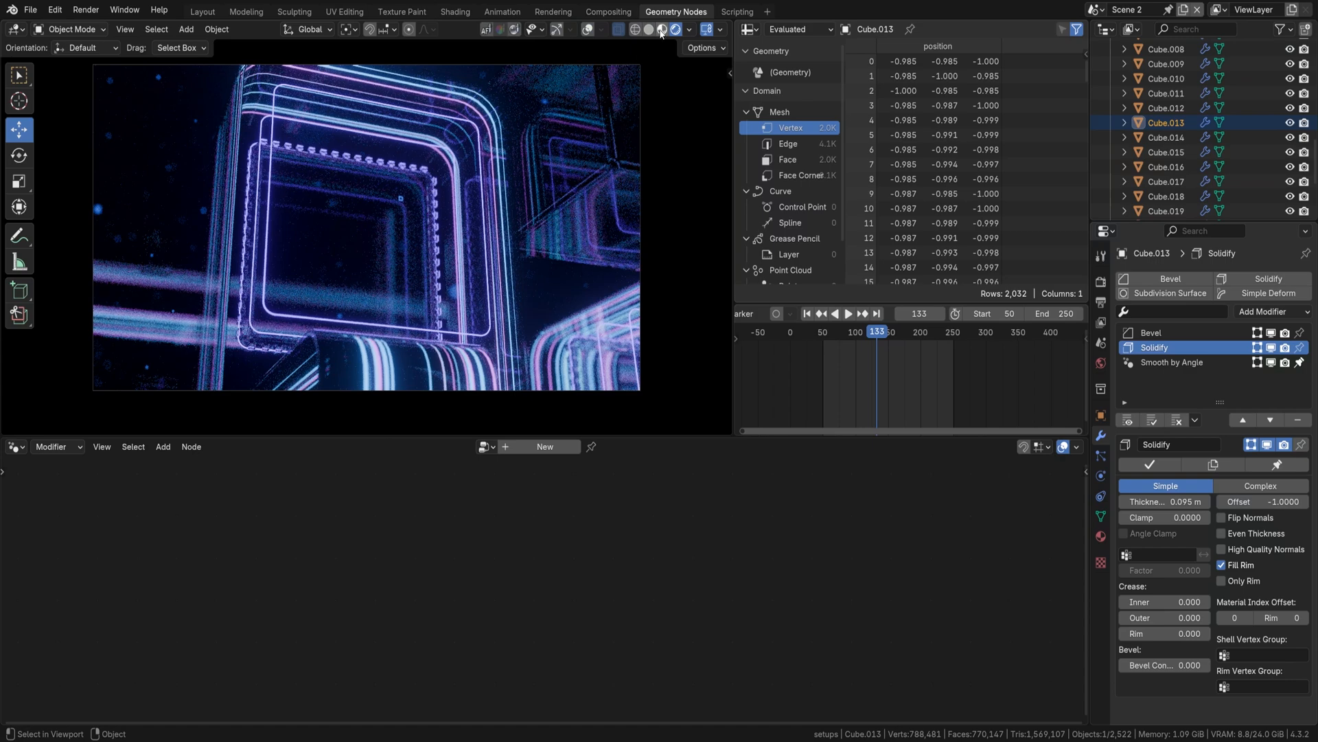
{"action": "left_click", "coordinate": [645, 30]}
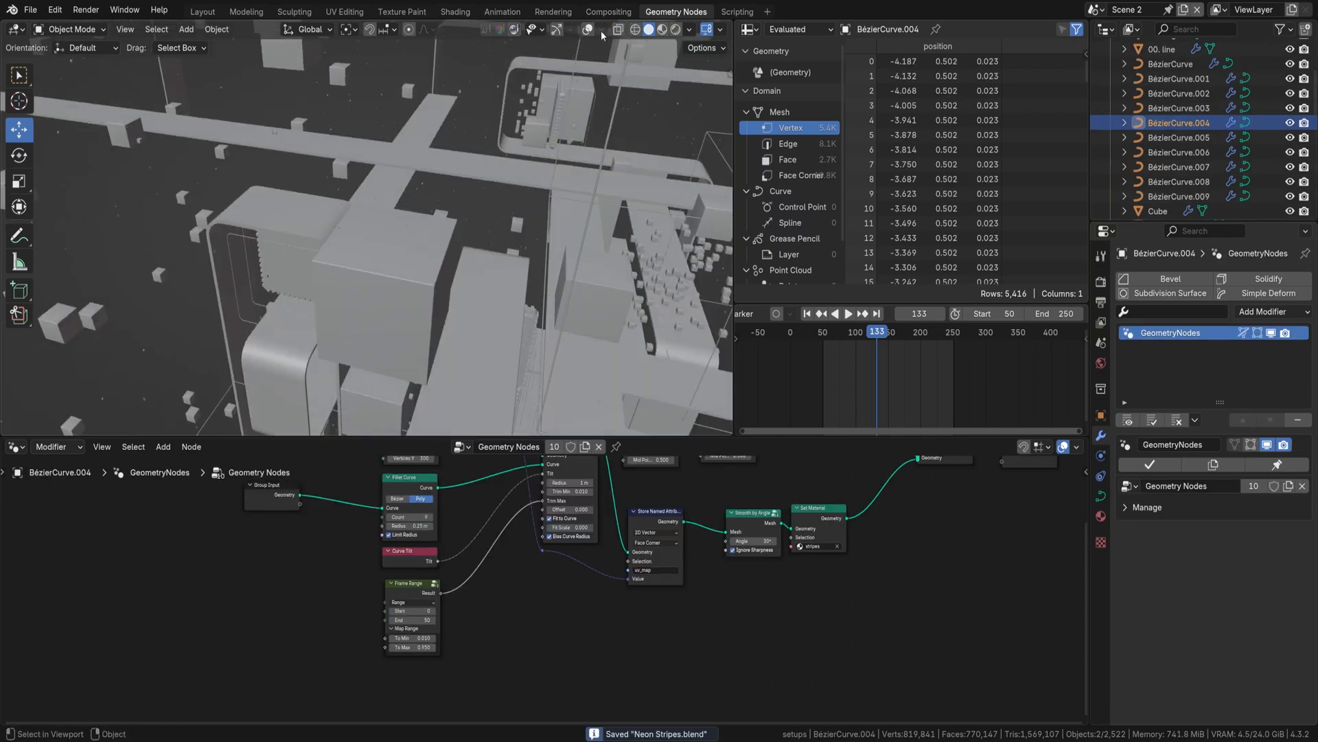
Step: Show BézierCurve.004's stripes material (Voronoi, color ramp, screen mix) in the Shader Editor
{"action": "left_click", "coordinate": [14, 447]}
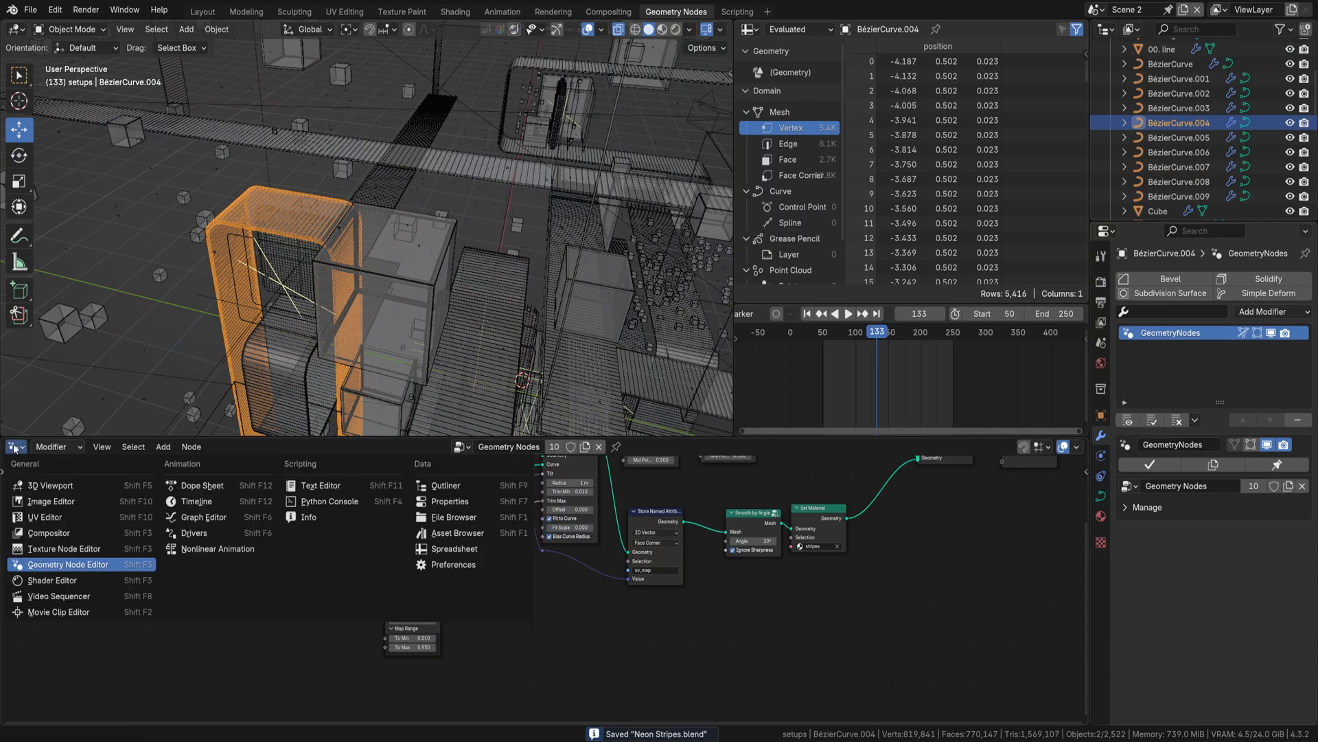
{"action": "left_click", "coordinate": [52, 581]}
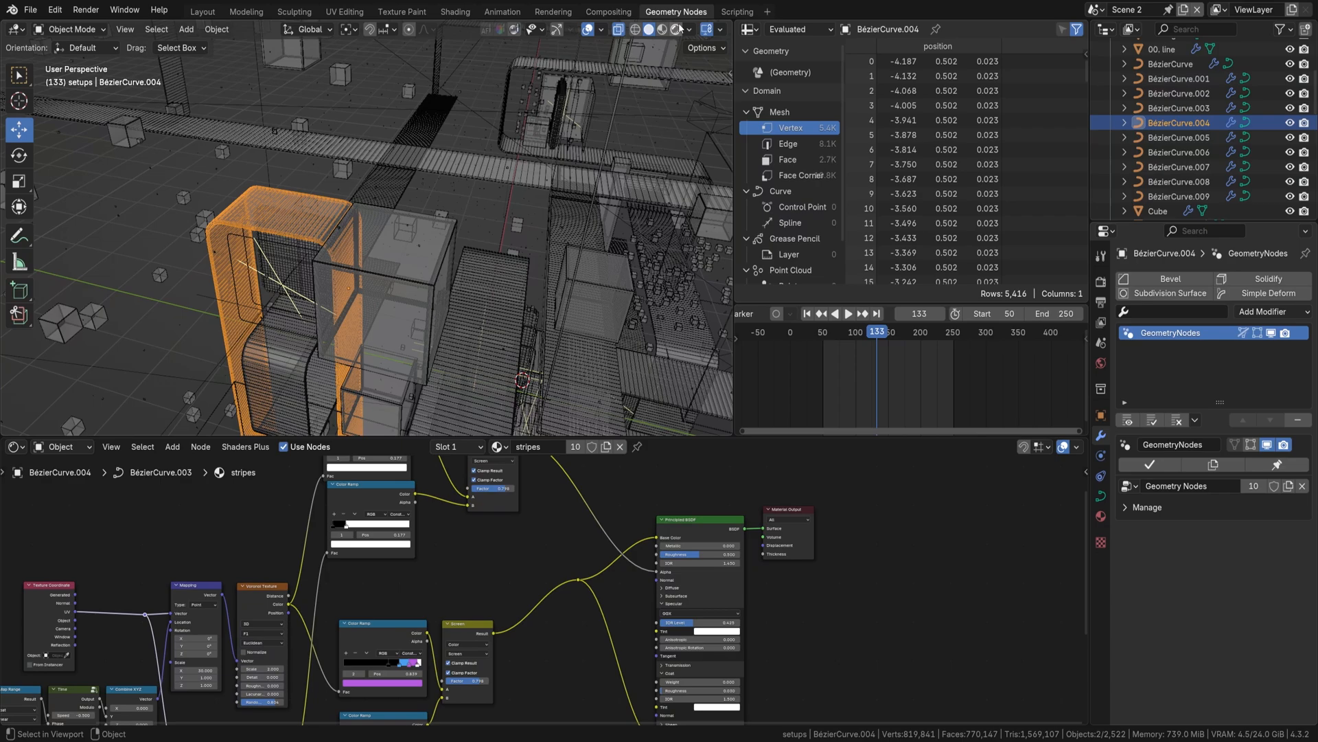
{"action": "left_click", "coordinate": [679, 29]}
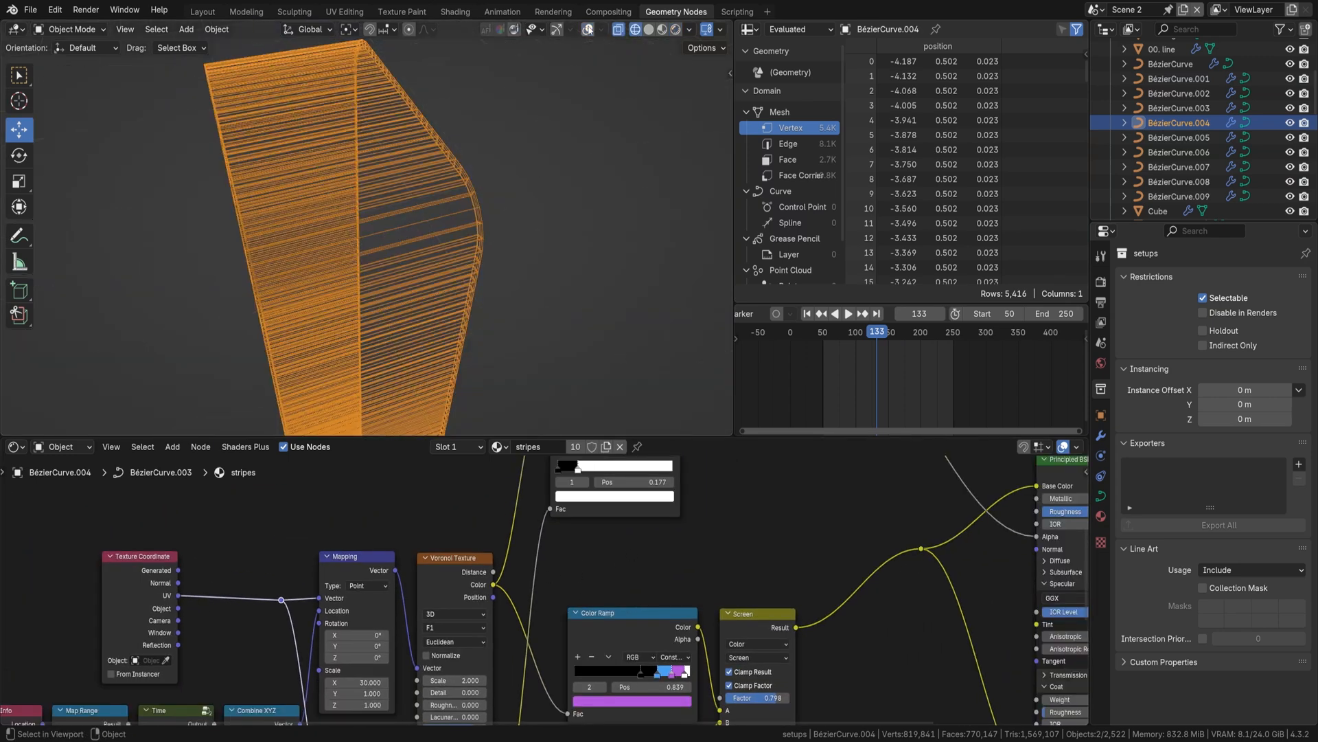
Step: Preview the stripe material in Rendered shading and jump the animation to frame 118
{"action": "left_click", "coordinate": [664, 30]}
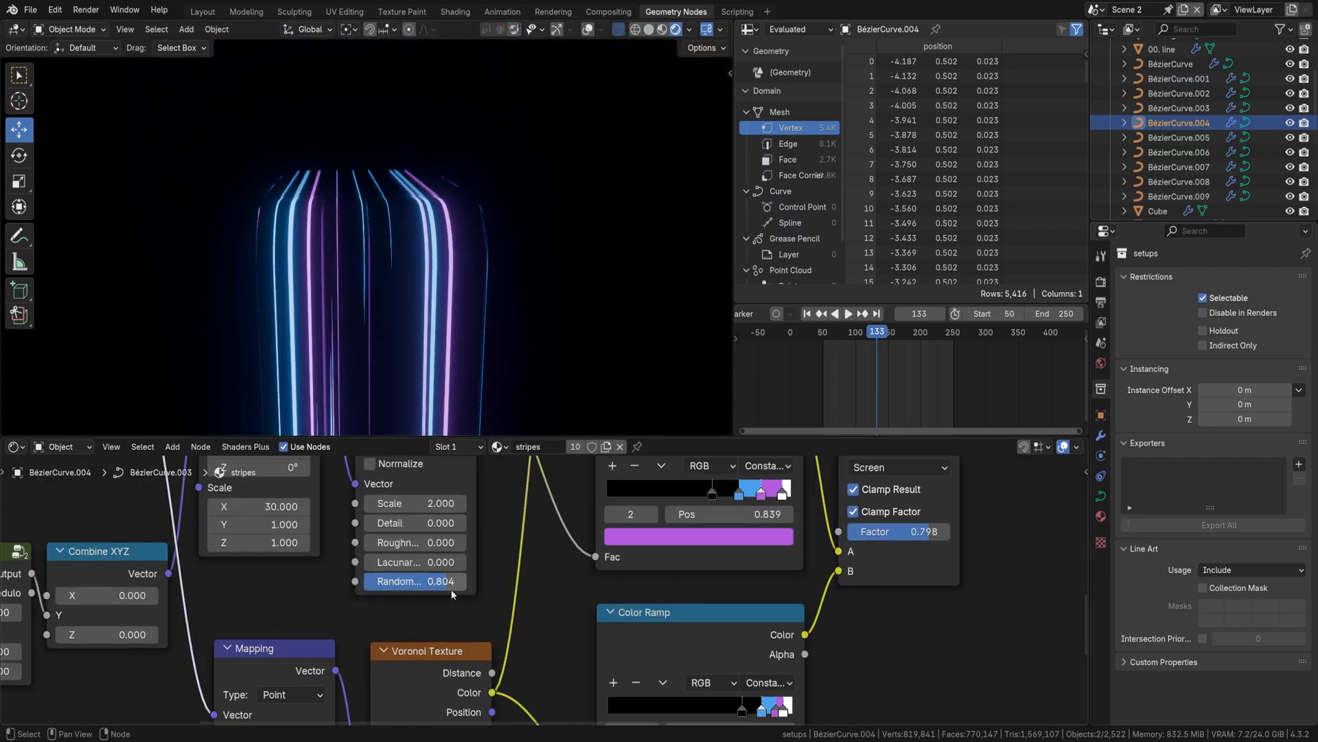
{"action": "type", "text": "0.000"}
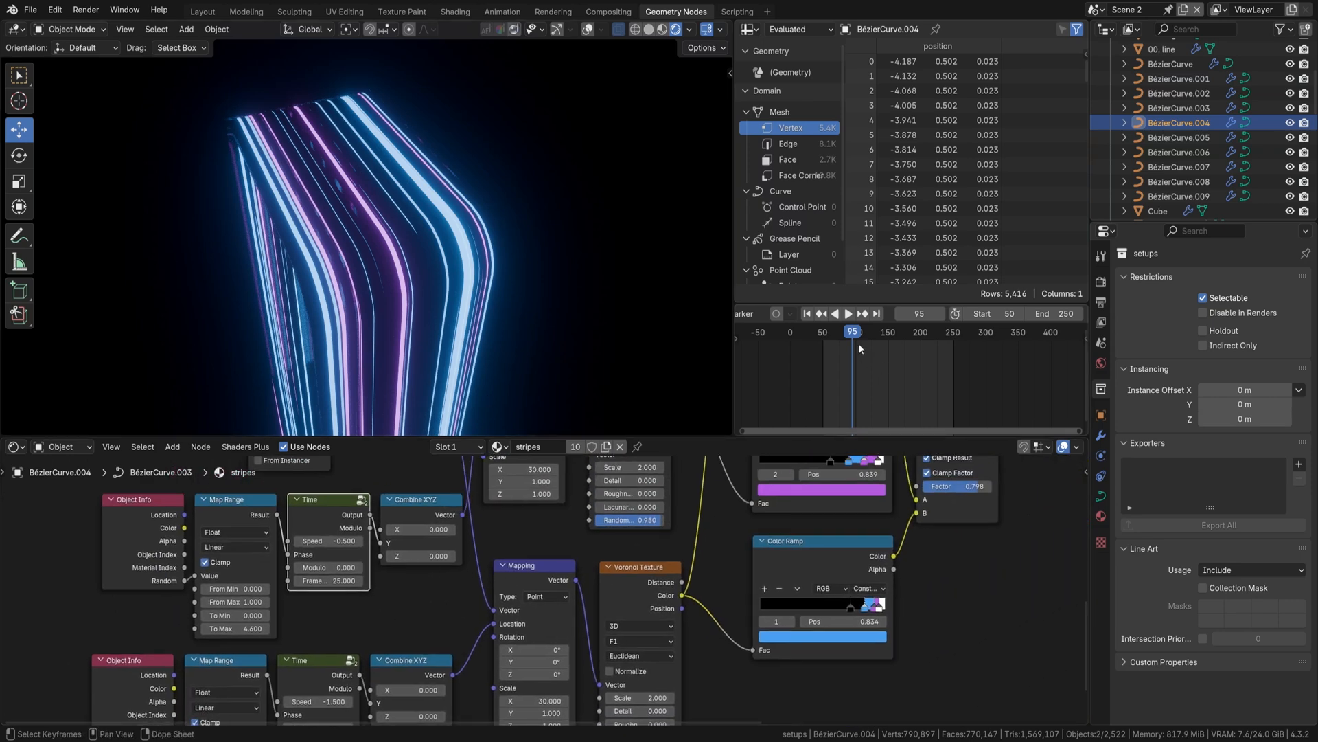
{"action": "left_click", "coordinate": [847, 313]}
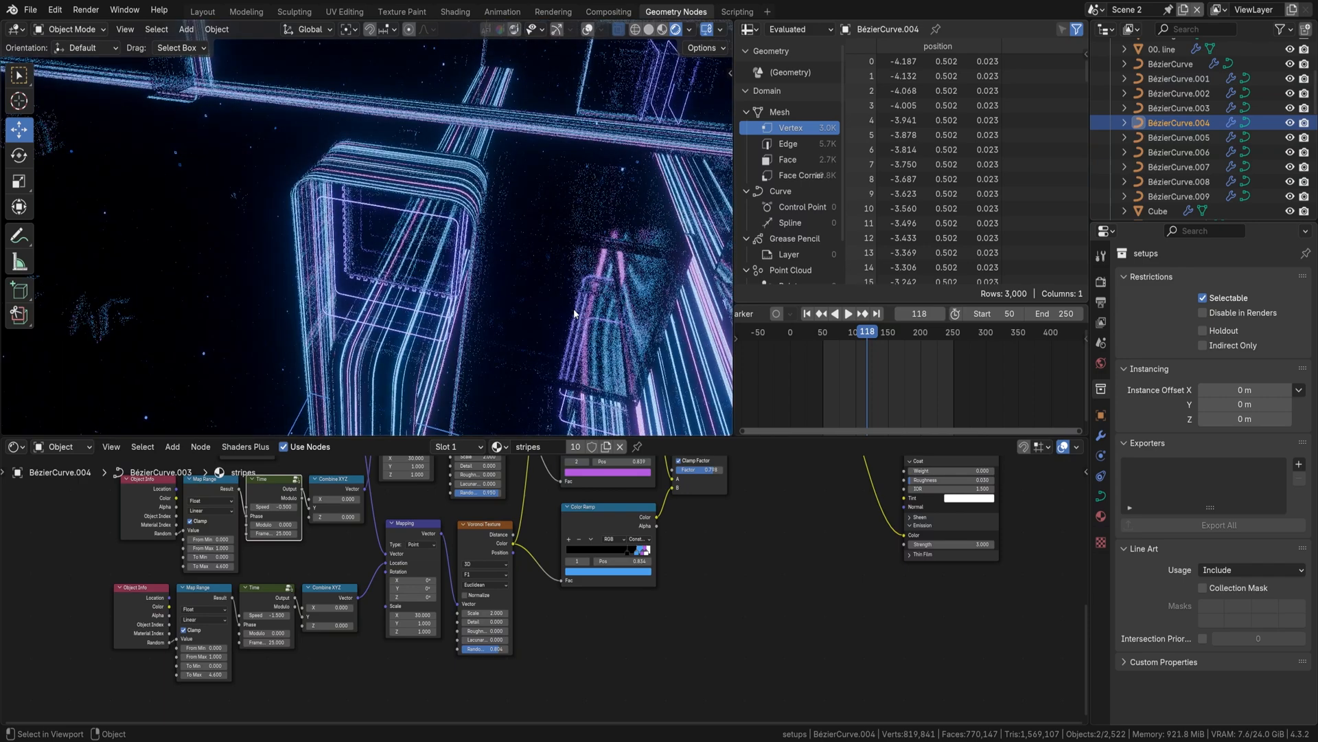
Step: Switch to Scene 4, select the router body and move its Fresnel ramp's blue stop to 0.860
{"action": "left_click", "coordinate": [1094, 9]}
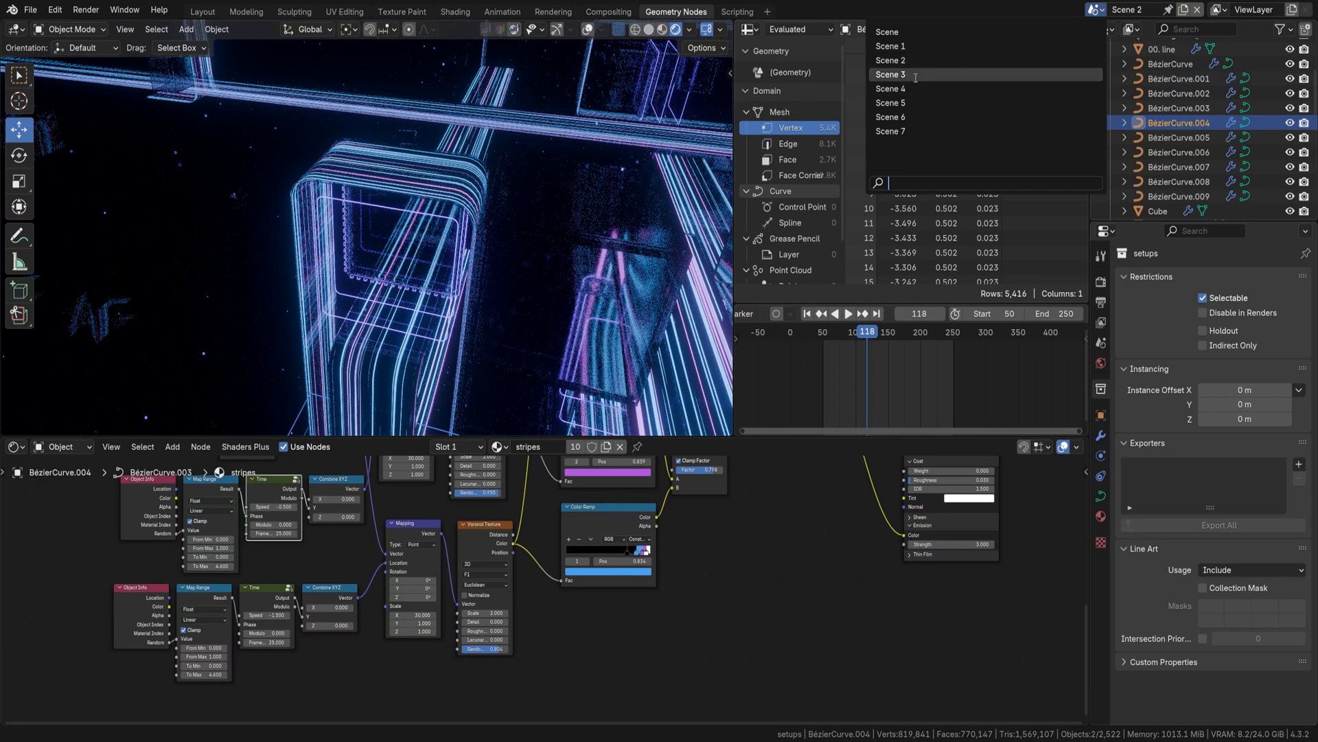
{"action": "left_click", "coordinate": [890, 89]}
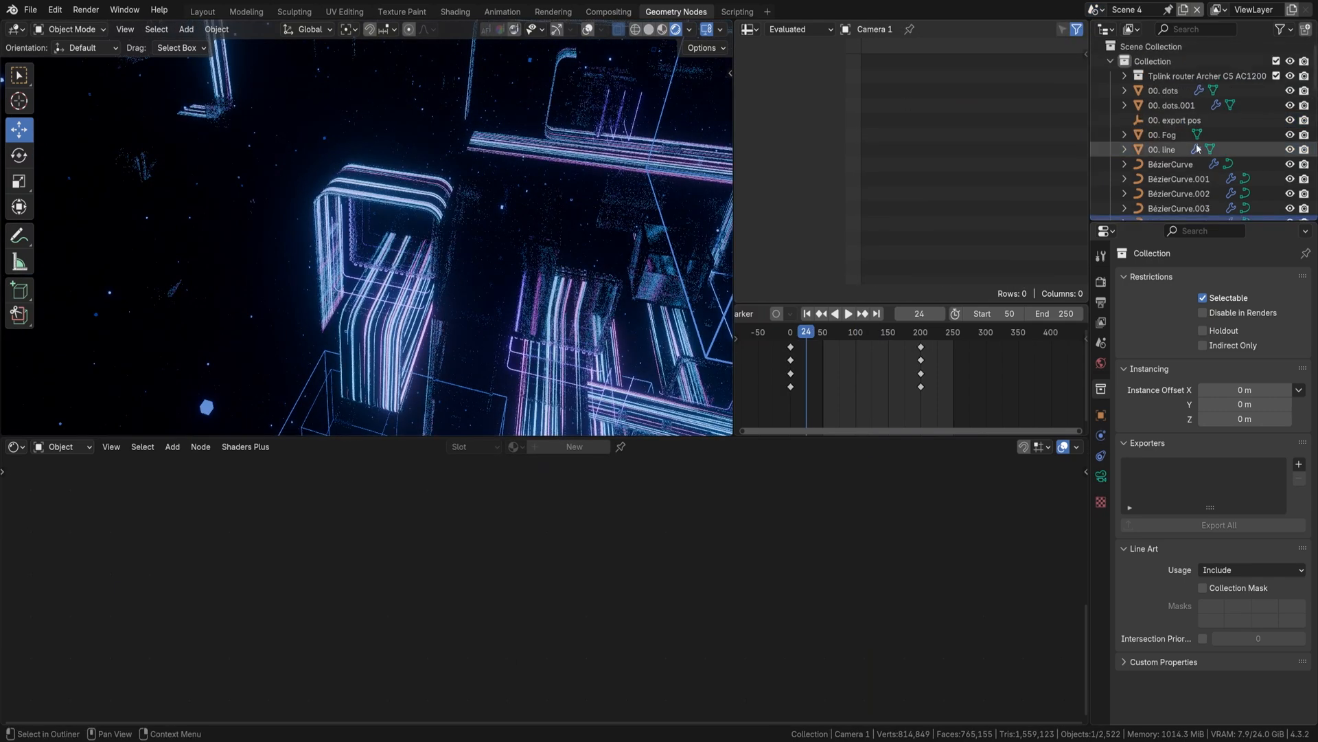
{"action": "left_click", "coordinate": [1124, 75]}
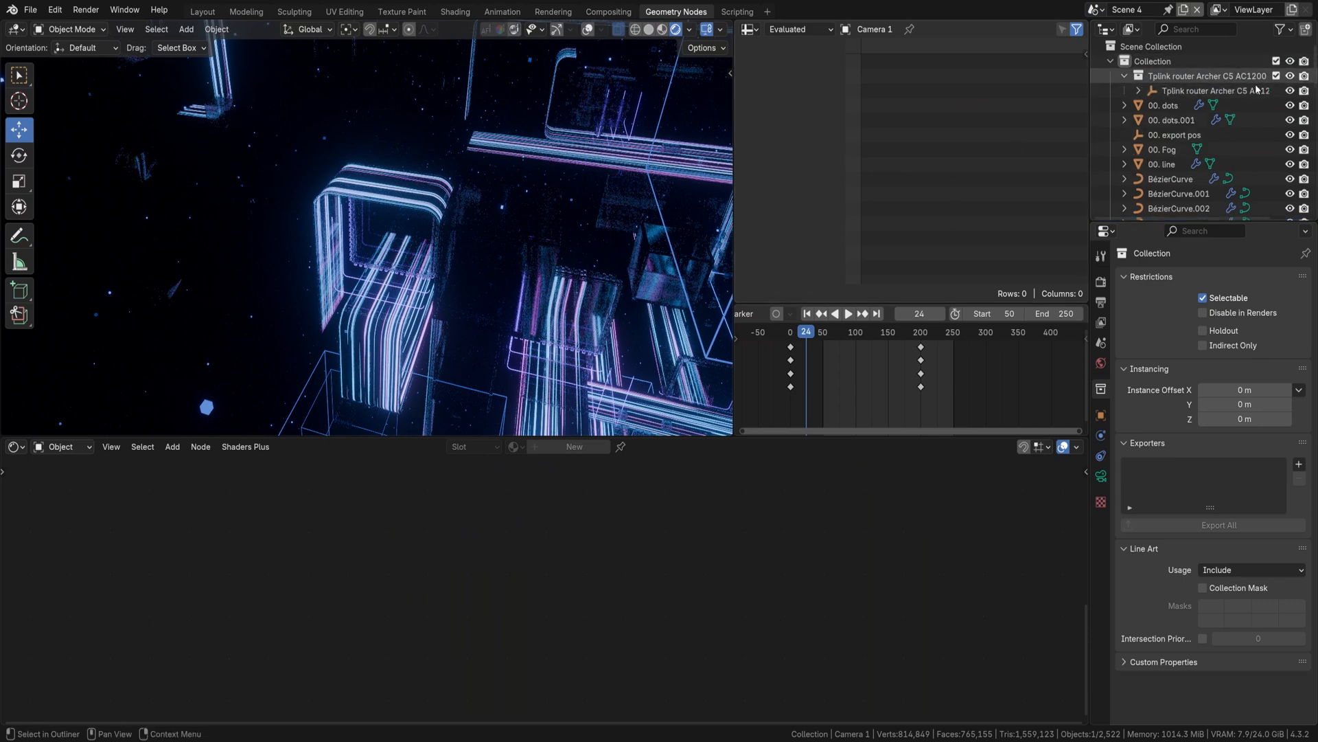
{"action": "left_click", "coordinate": [1137, 90]}
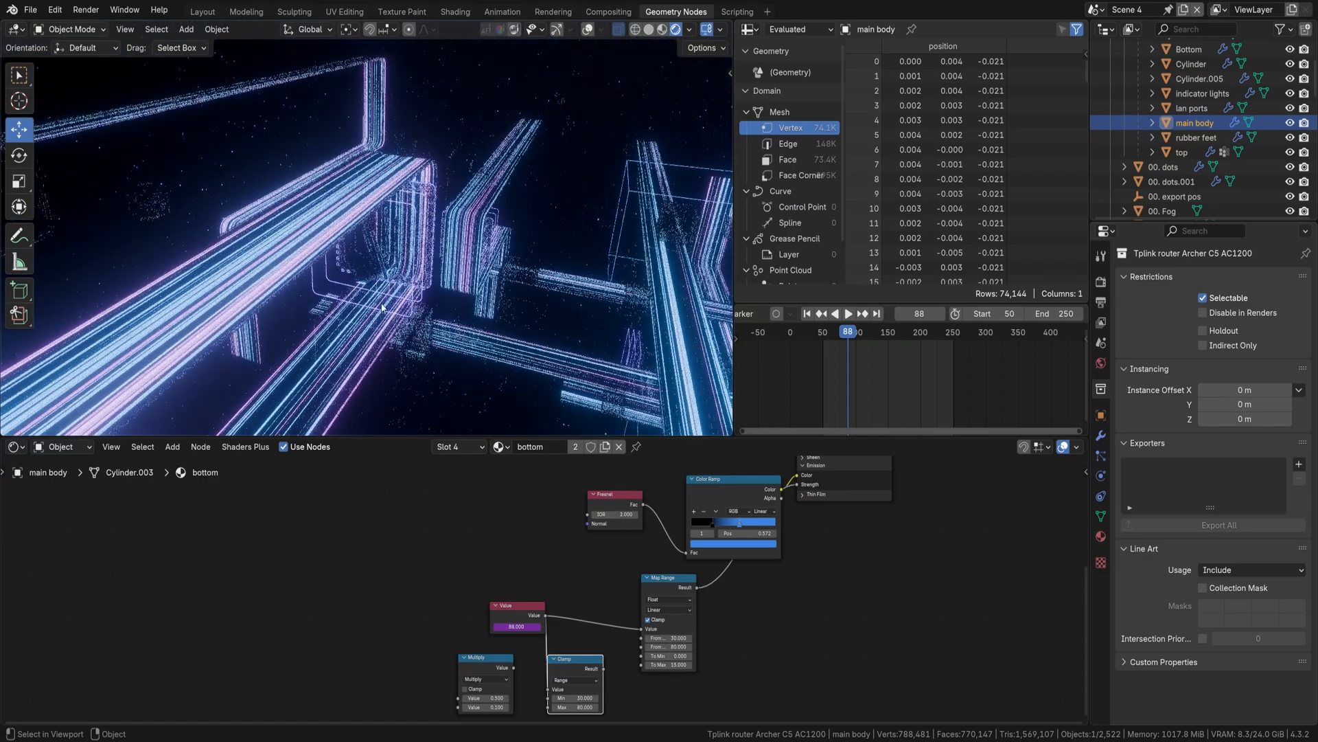
{"action": "left_click_drag", "start_coordinate": [378, 252], "coordinate": [387, 236]}
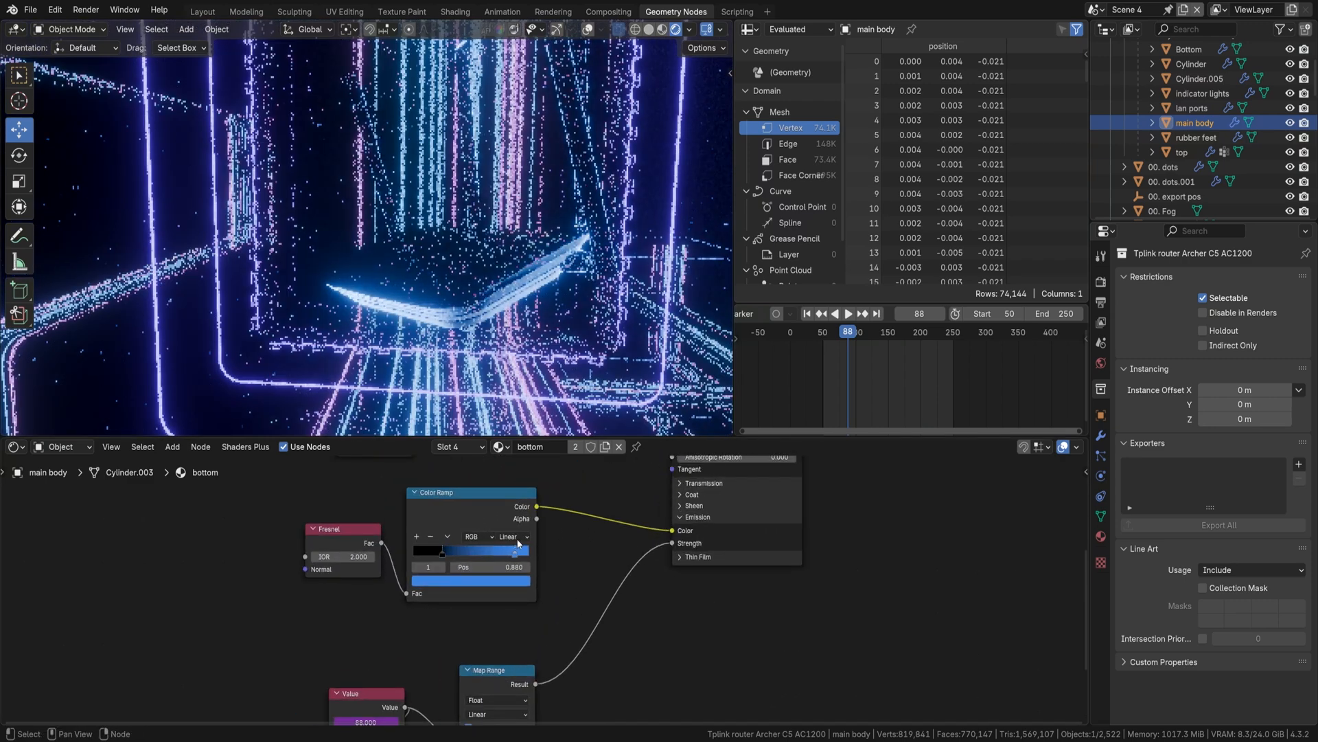
Step: Move the router's color ramp stop back to 0.632, then select Light.001
{"action": "left_click_drag", "start_coordinate": [516, 550], "coordinate": [486, 551]}
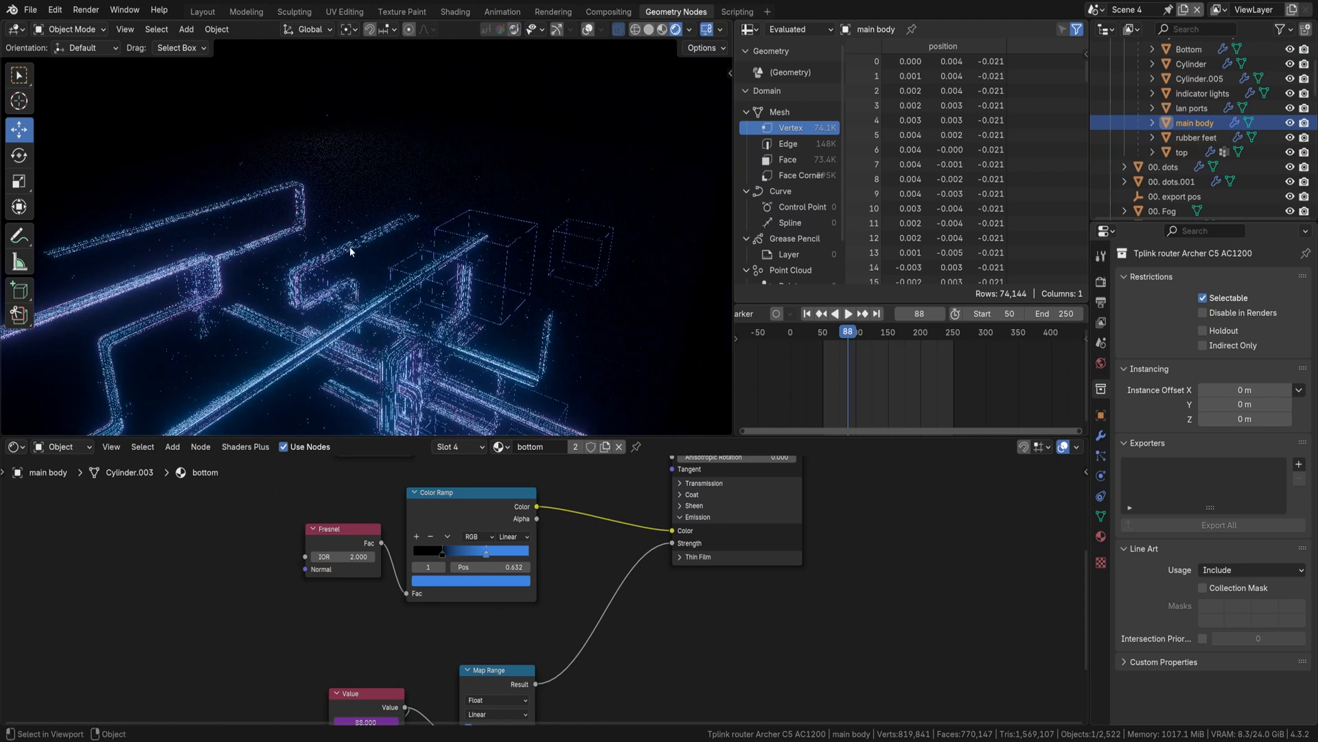
{"action": "left_click", "coordinate": [644, 30]}
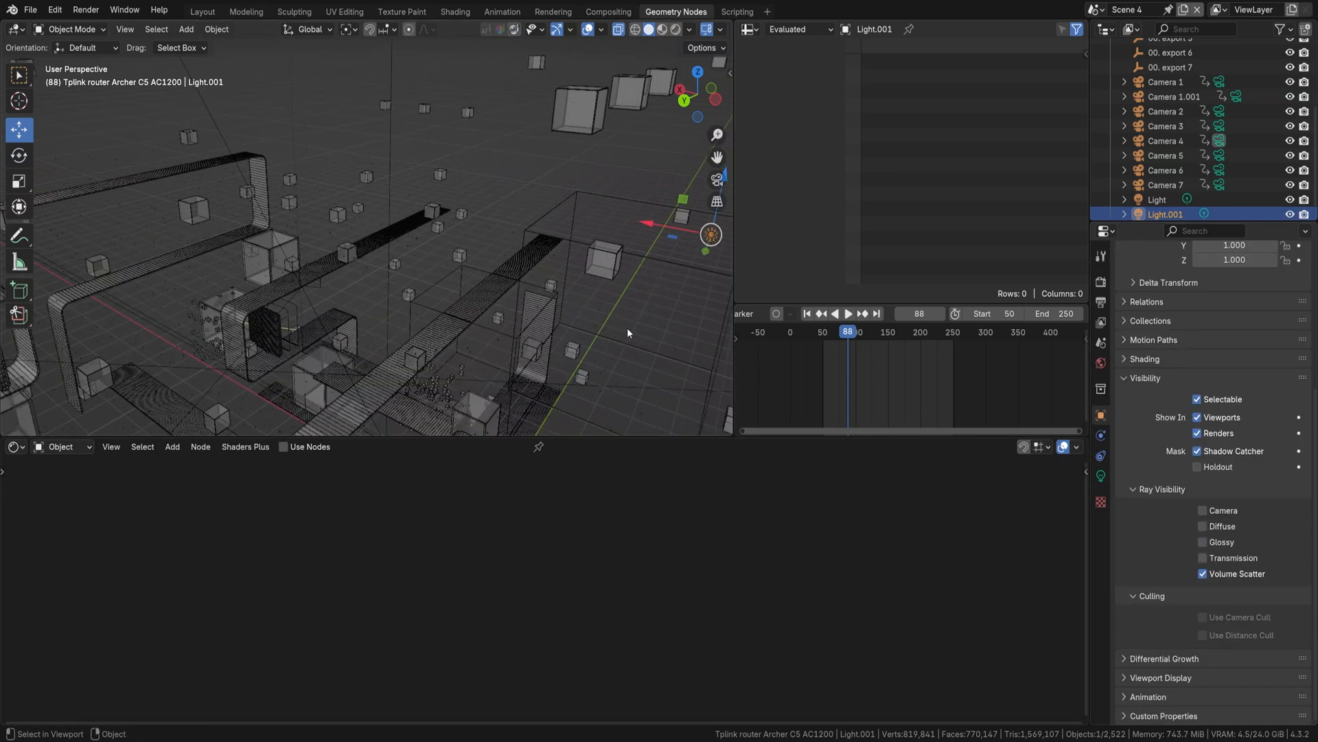
Step: Preview the scene in Rendered shading and select the glass cube Cube.003
{"action": "left_click", "coordinate": [671, 29]}
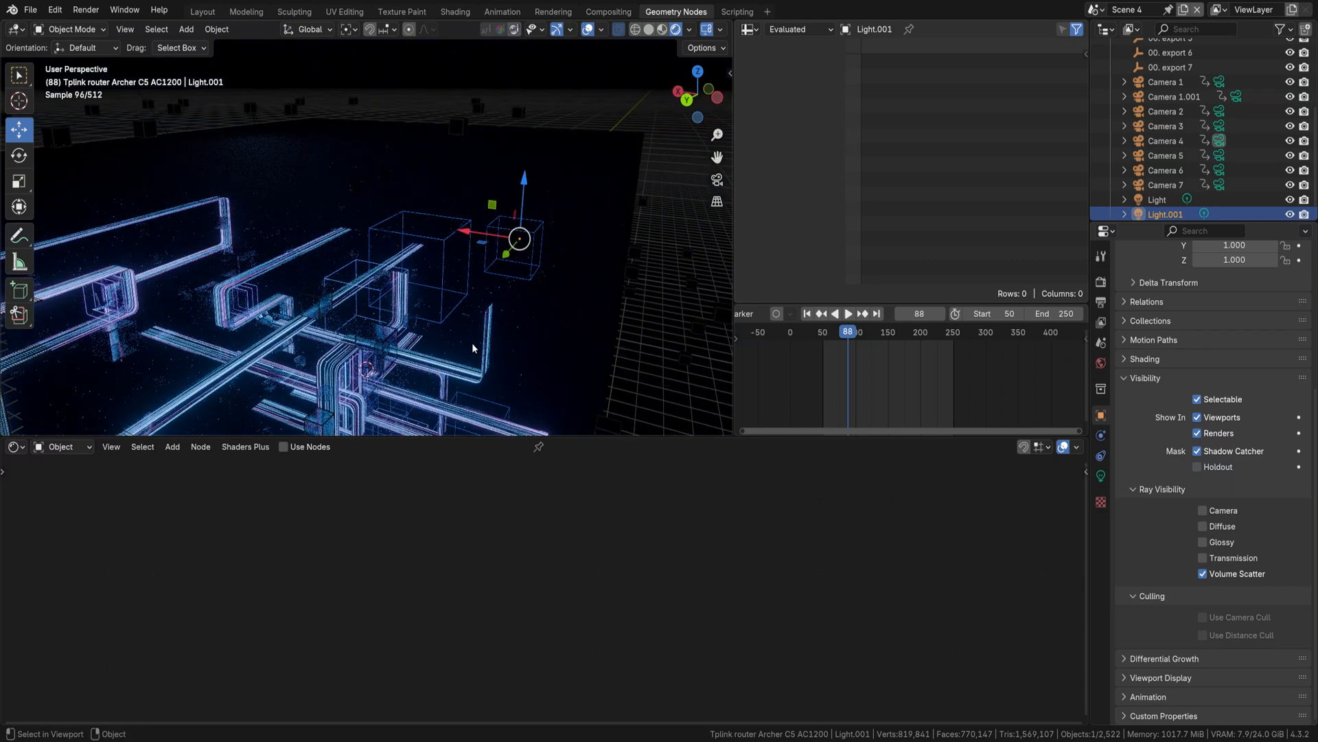
{"action": "left_click", "coordinate": [1165, 122]}
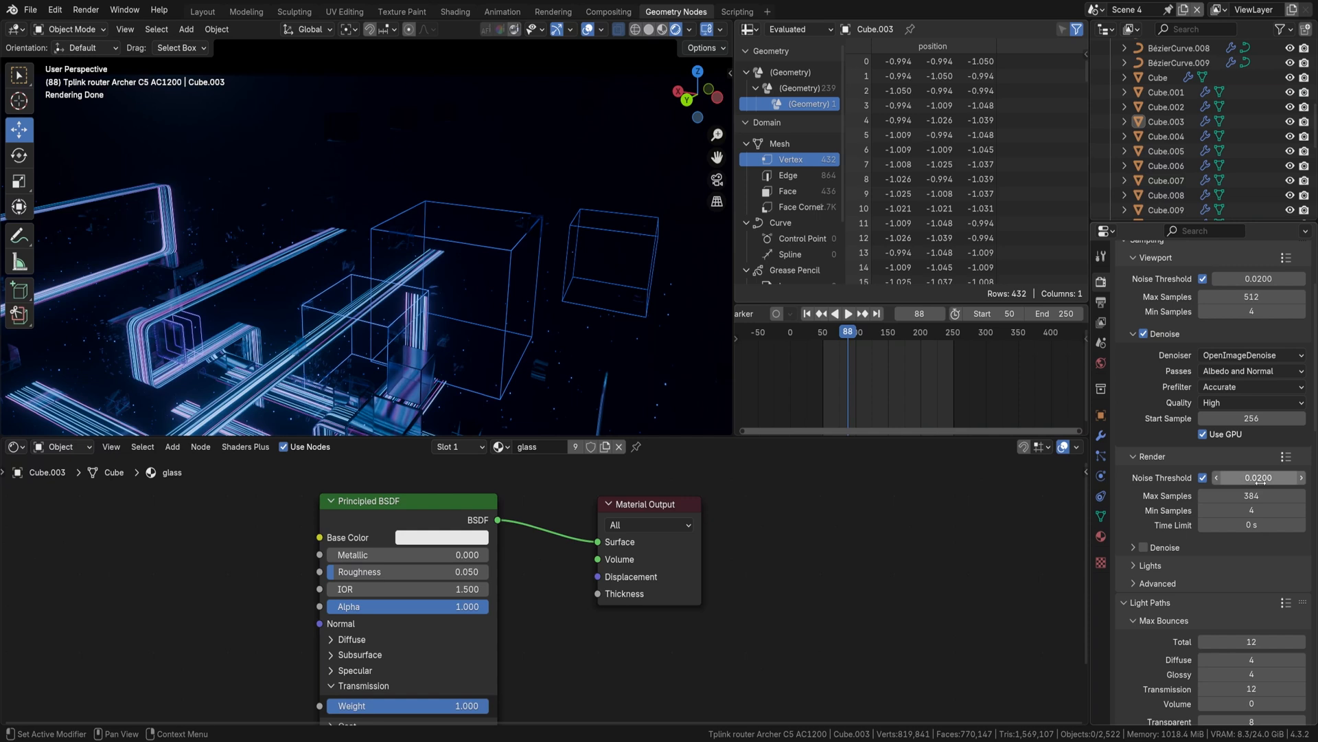
{"action": "mouse_move", "coordinate": [1259, 476]}
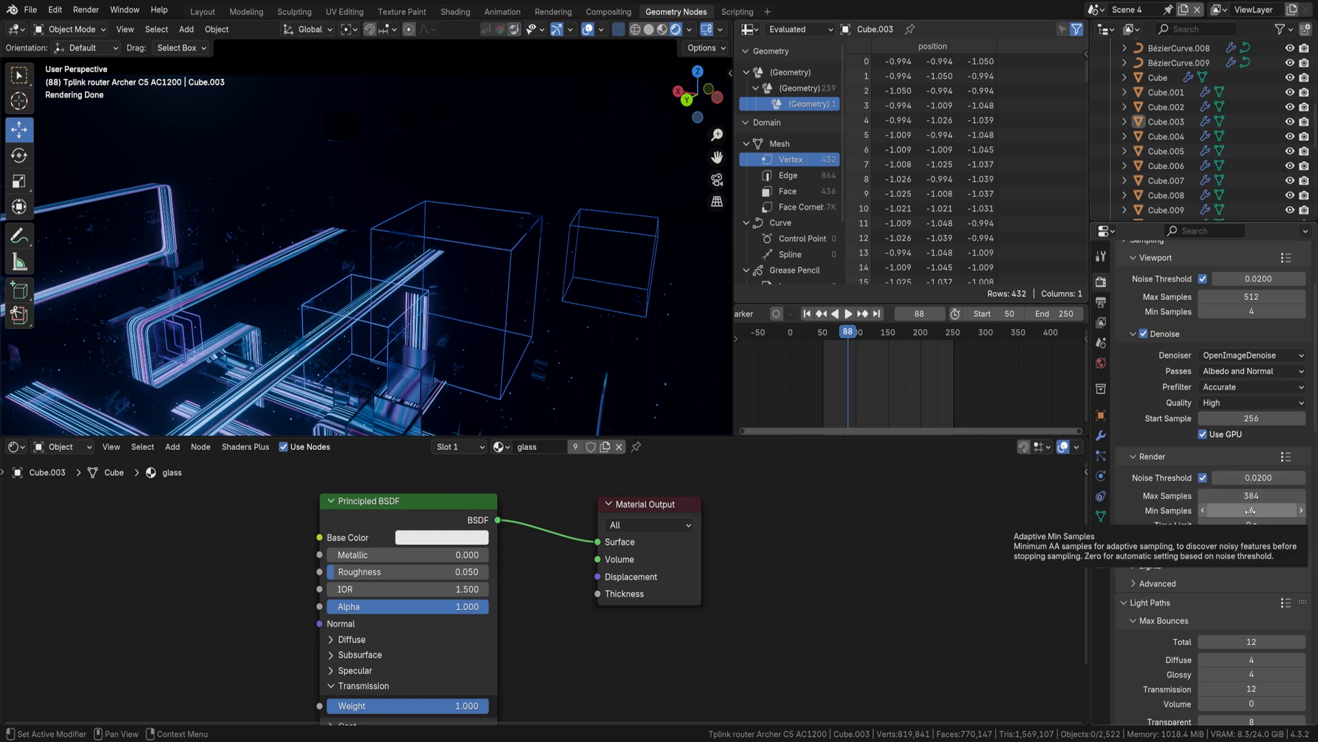
{"action": "left_click", "coordinate": [1251, 510]}
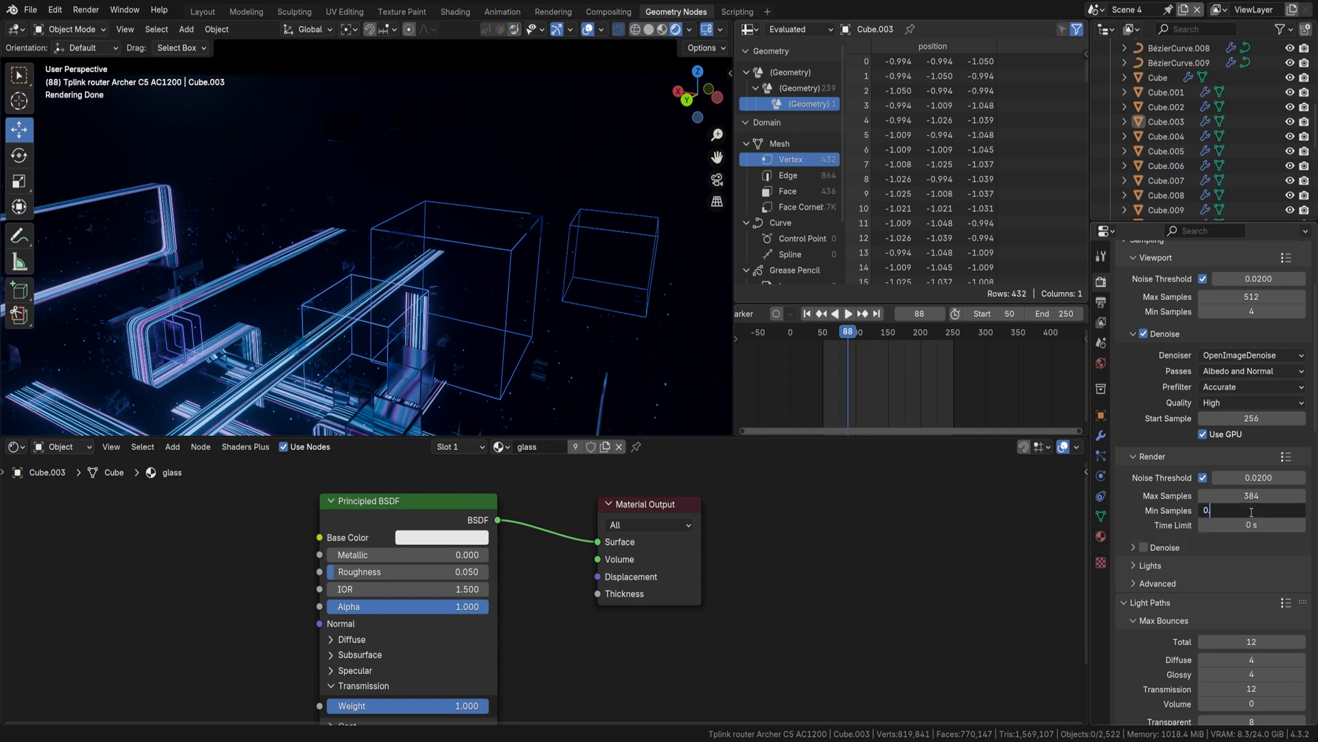
{"action": "left_click", "coordinate": [1252, 478]}
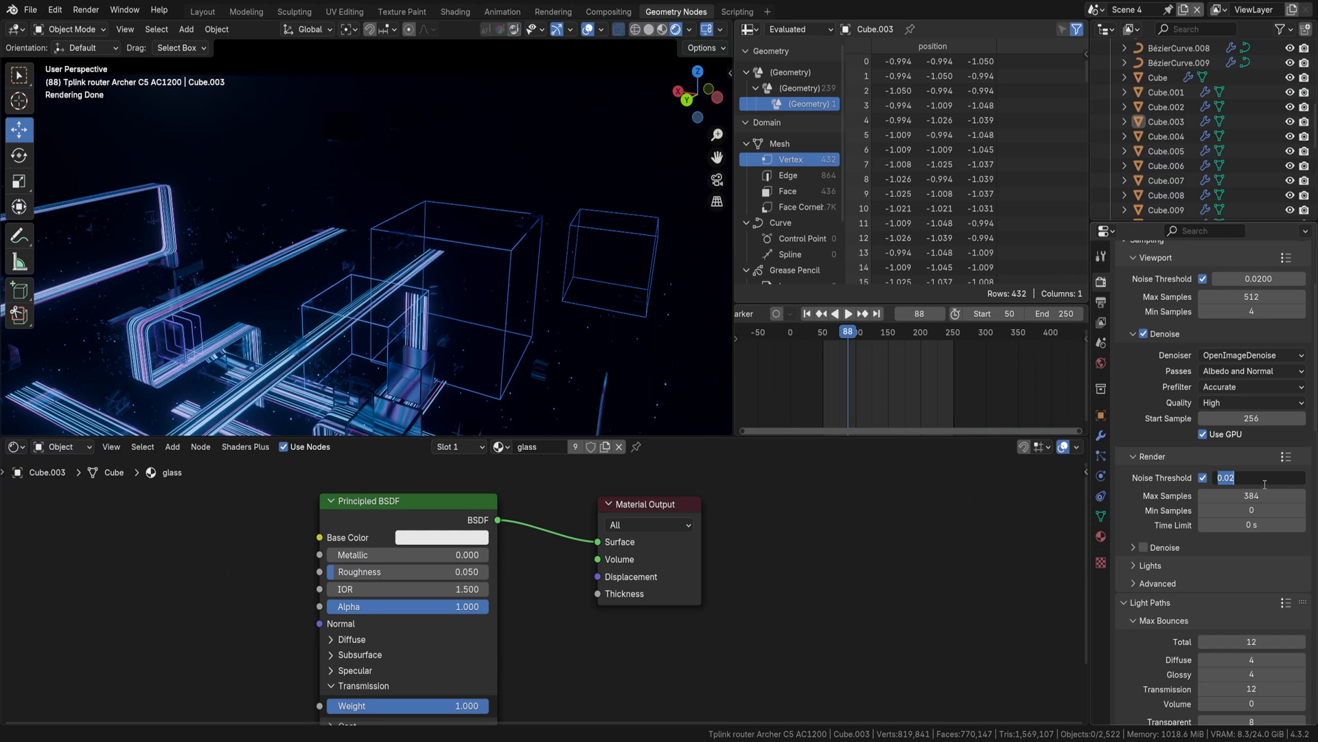
{"action": "type", "text": "0.0050"}
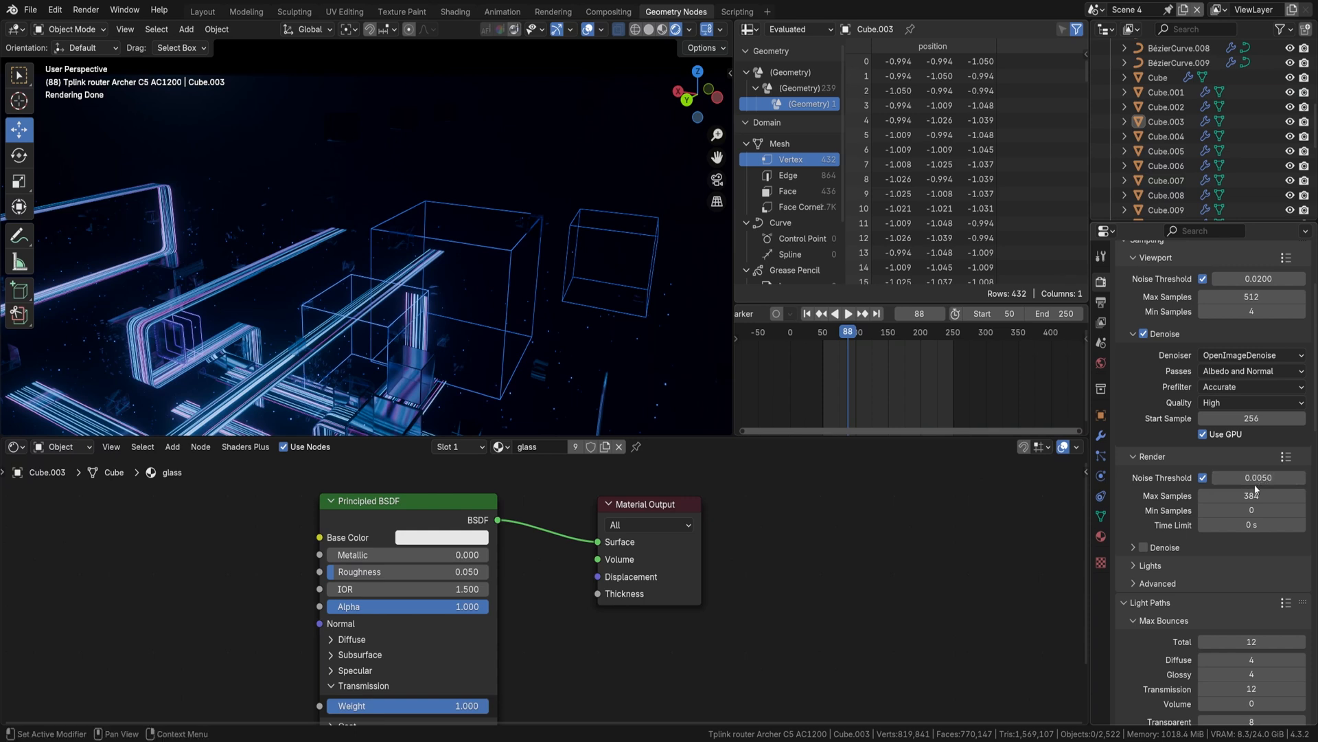
{"action": "mouse_move", "coordinate": [1251, 495]}
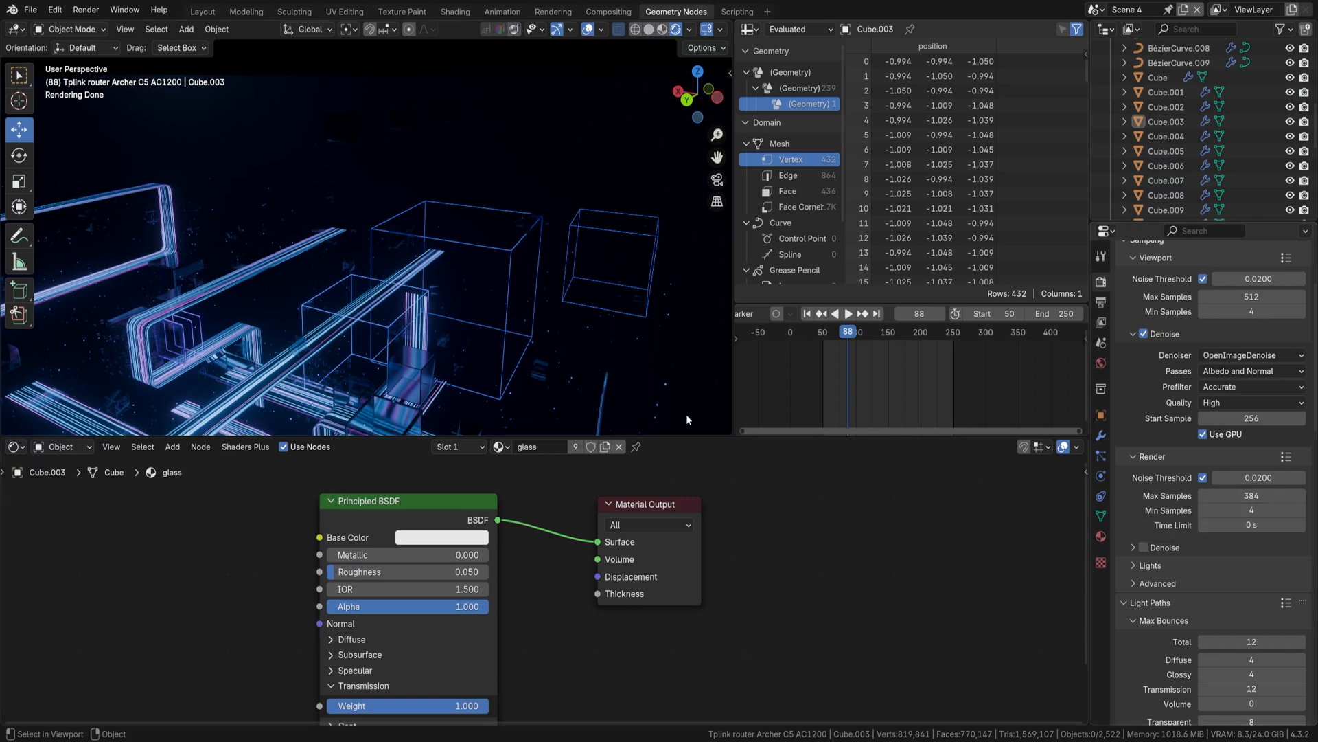
{"action": "mouse_move", "coordinate": [478, 288]}
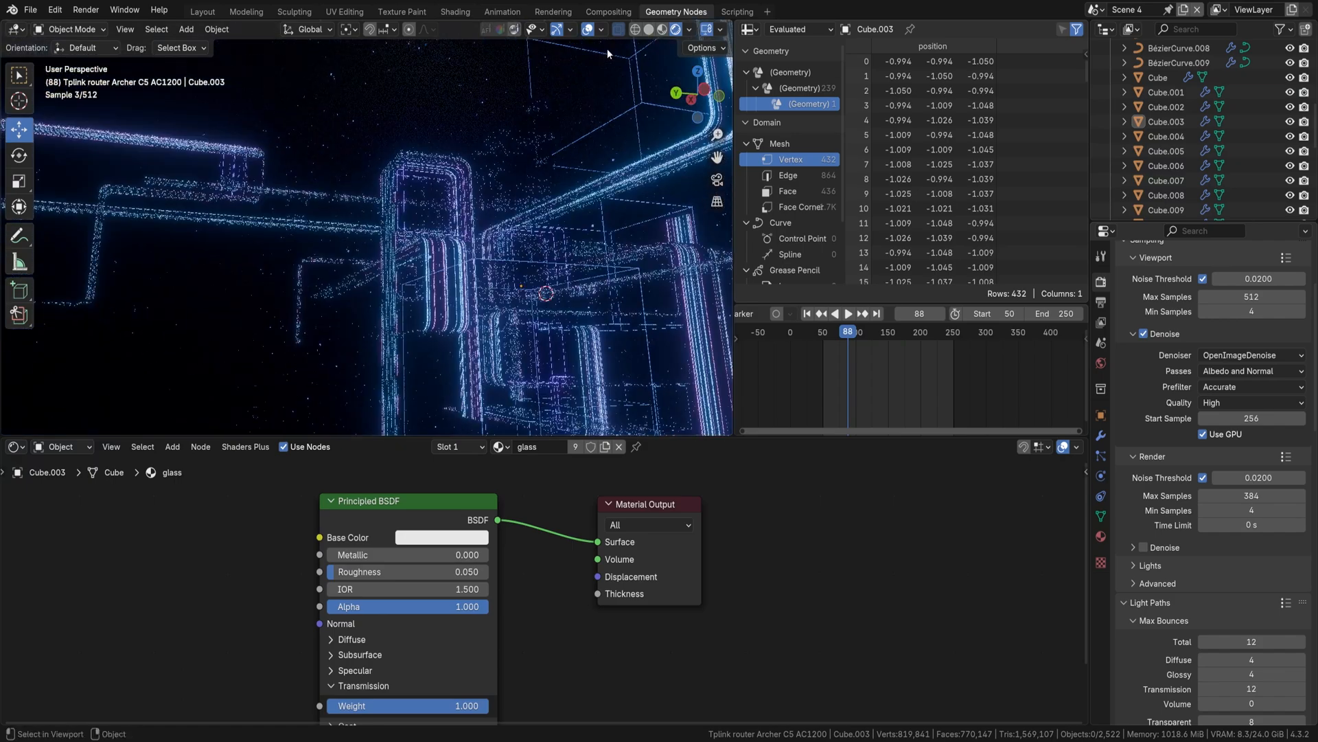
Step: Select the 00. line ribbon object to show its Geometry Nodes modifier
{"action": "left_click", "coordinate": [648, 29]}
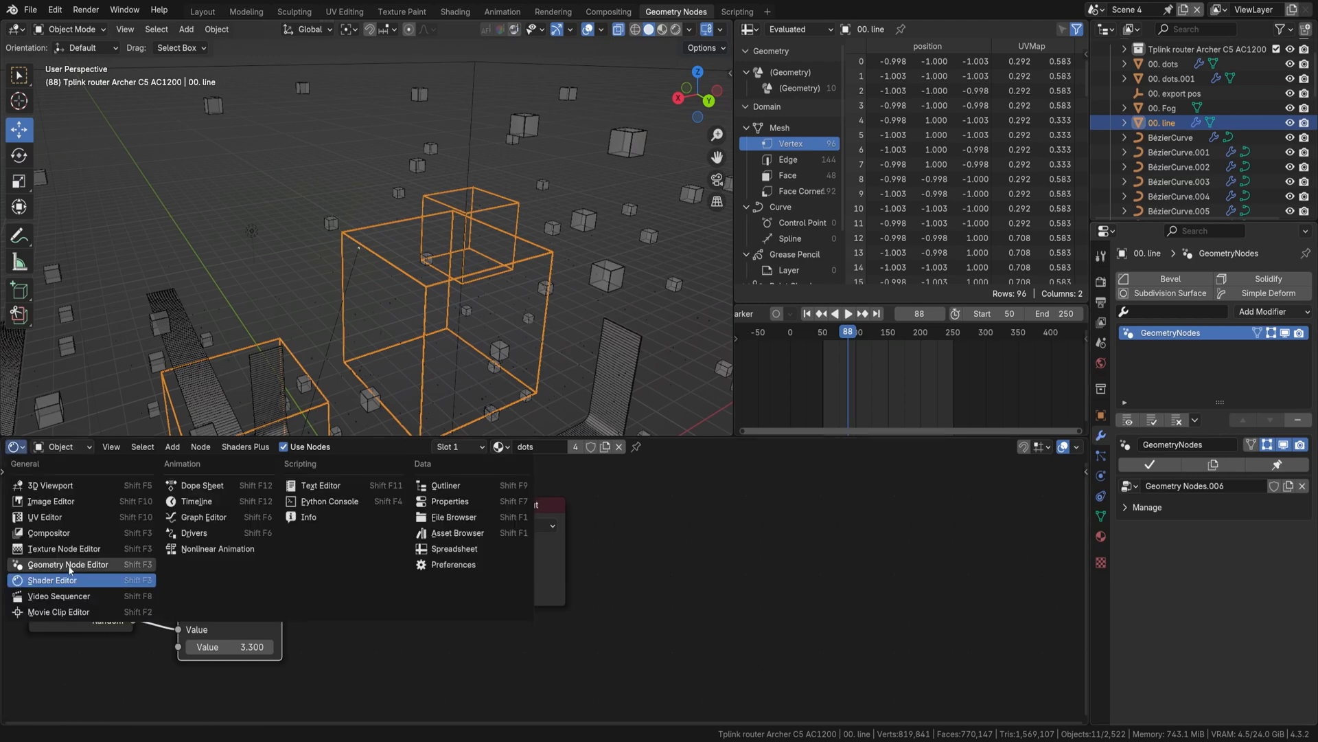
Step: Switch the lower panel to the Geometry Node Editor and pick the 00. dots object
{"action": "left_click", "coordinate": [67, 565]}
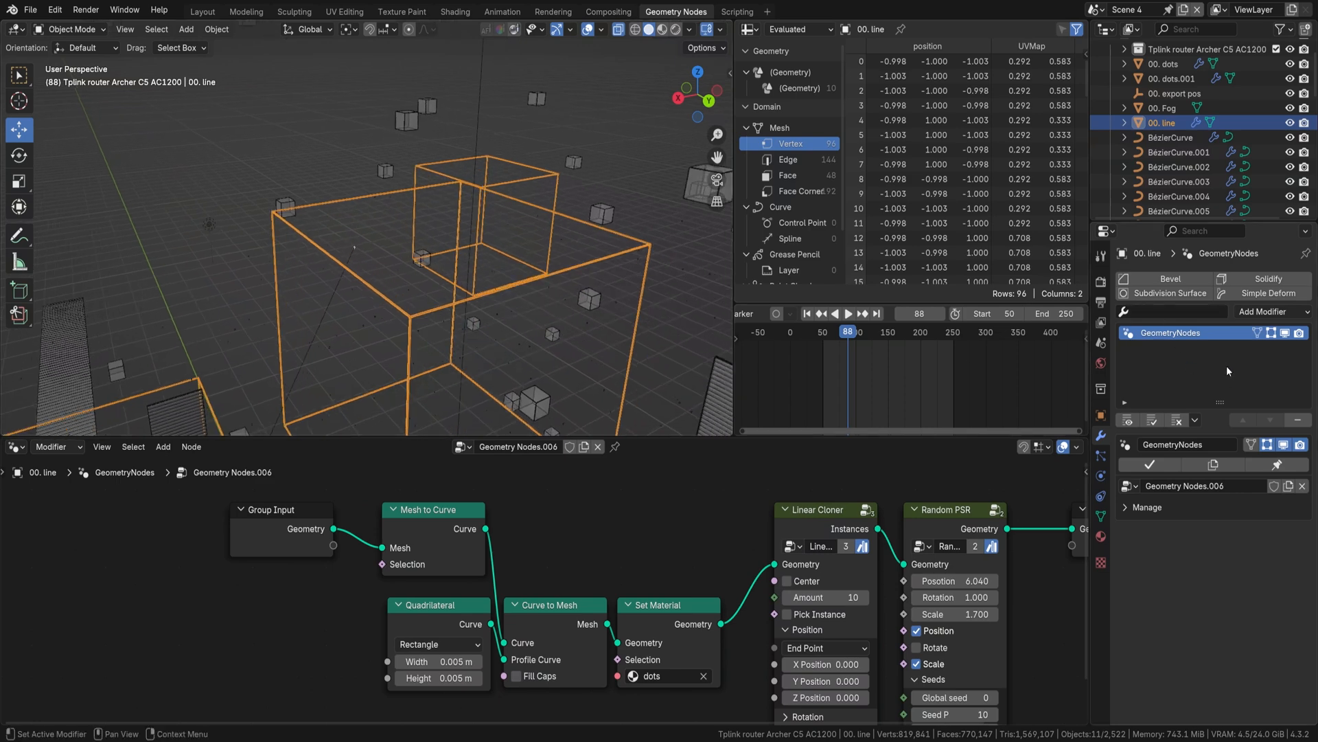
{"action": "left_click", "coordinate": [1269, 311]}
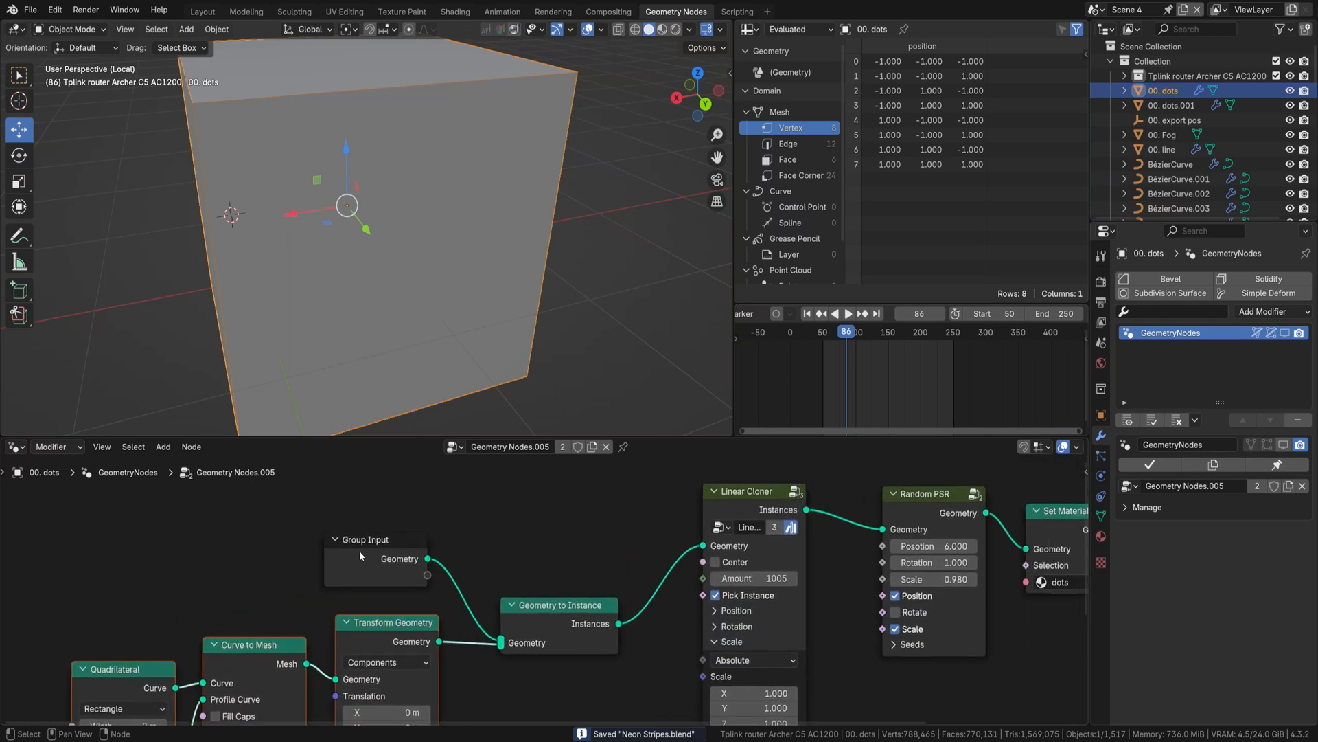
{"action": "mouse_move", "coordinate": [521, 619]}
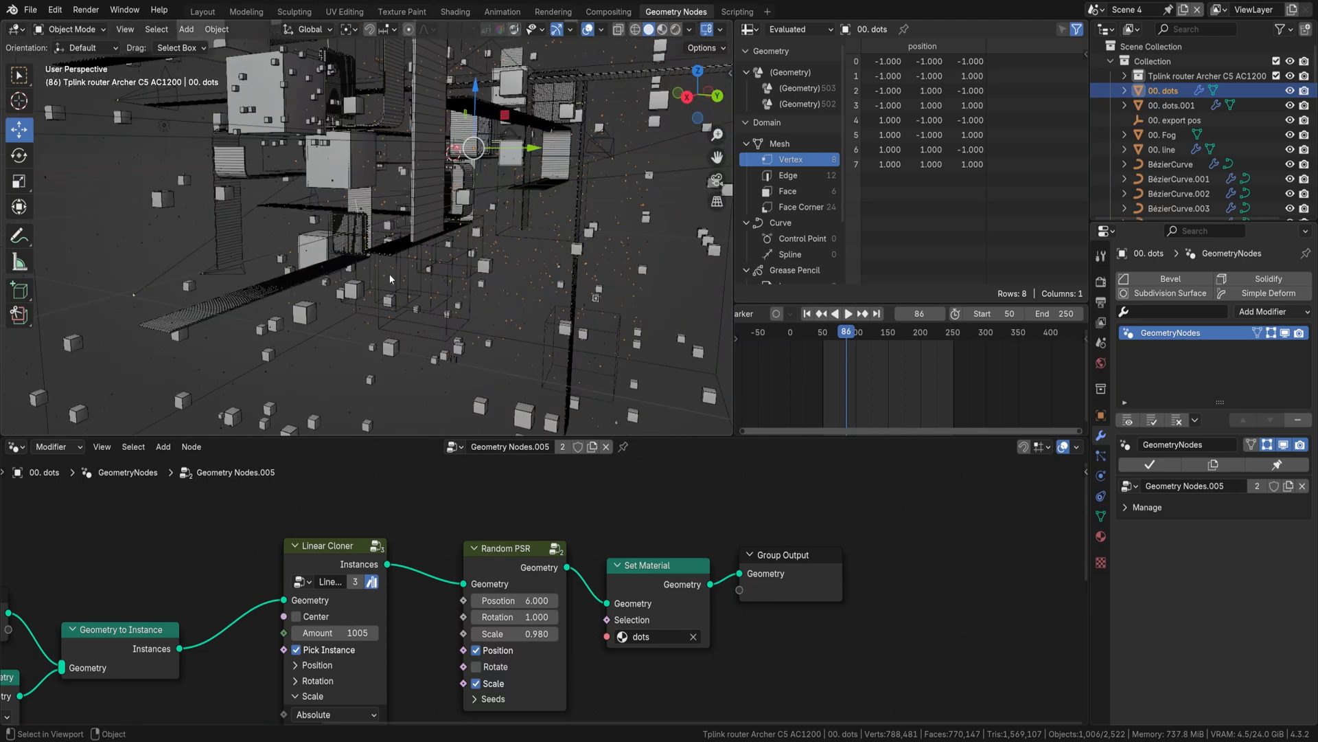
Step: Select 00. dots.001, which shares the 00. dots cloner node network
{"action": "left_click", "coordinate": [1169, 105]}
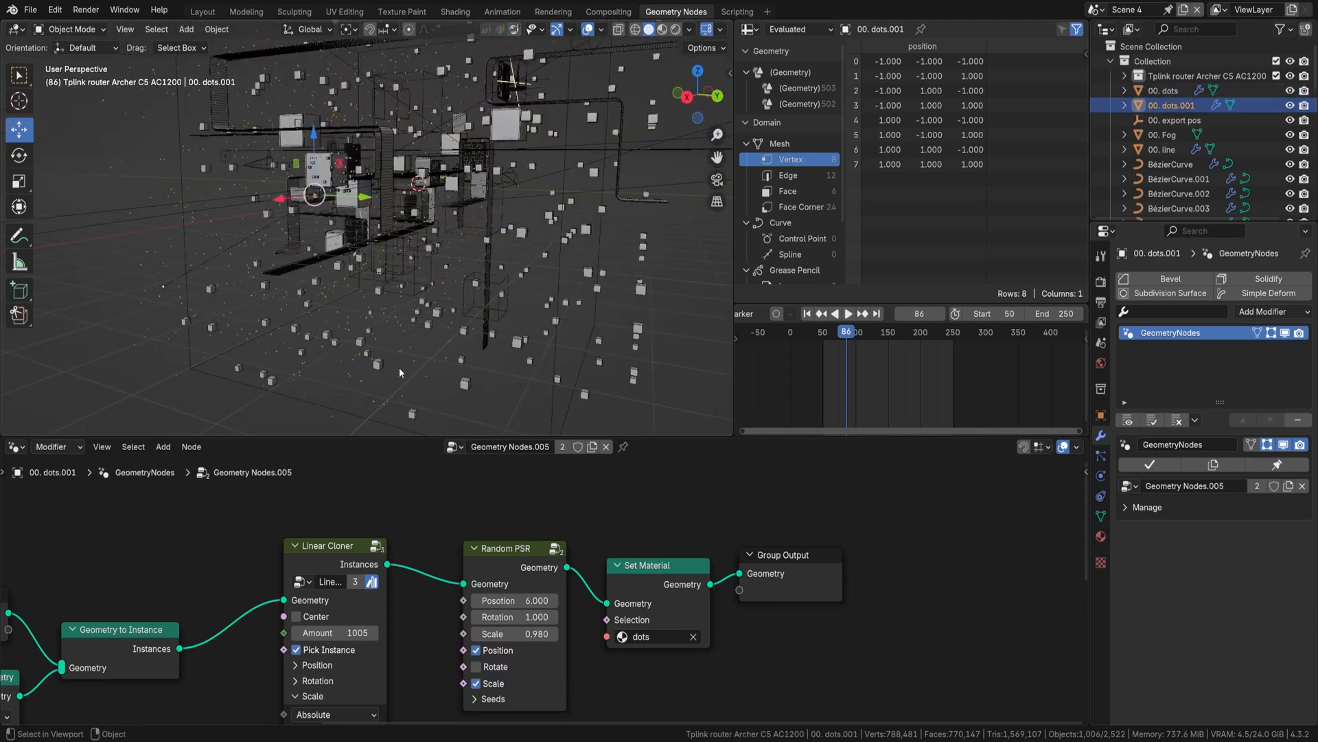
{"action": "mouse_move", "coordinate": [498, 199]}
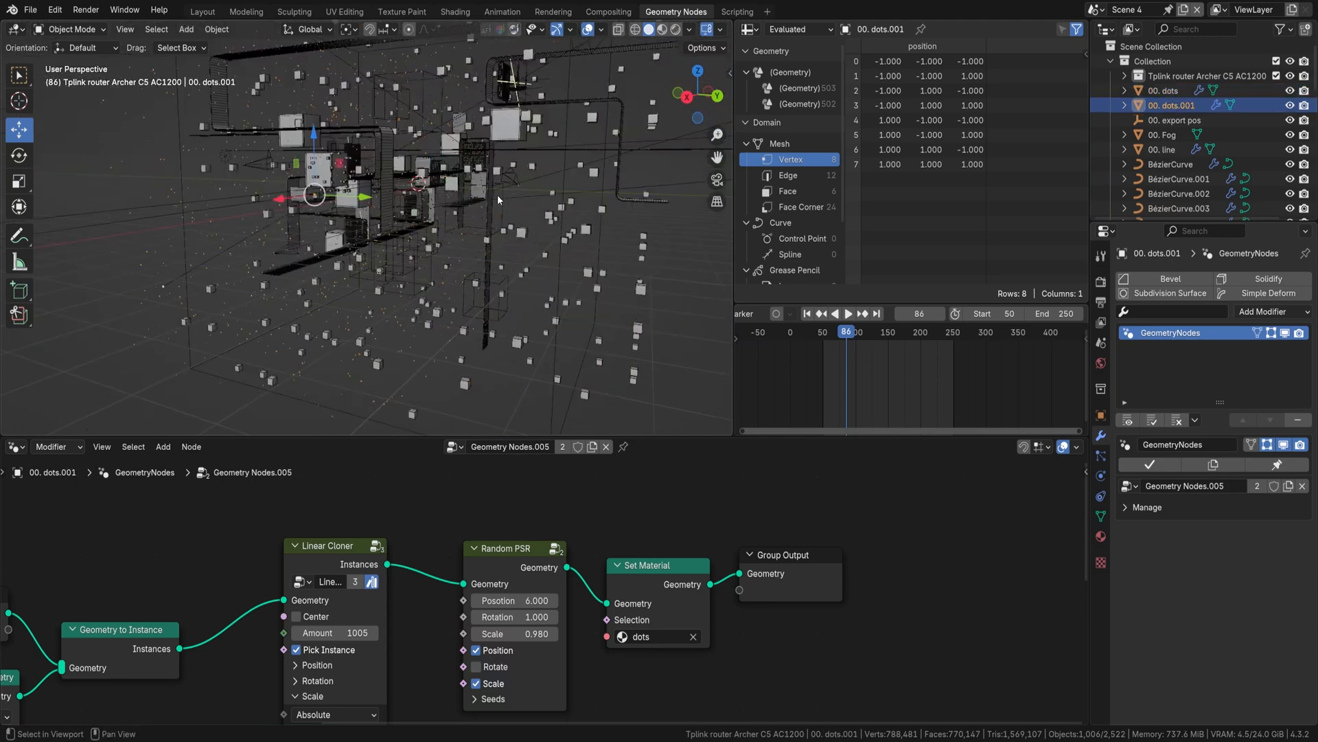